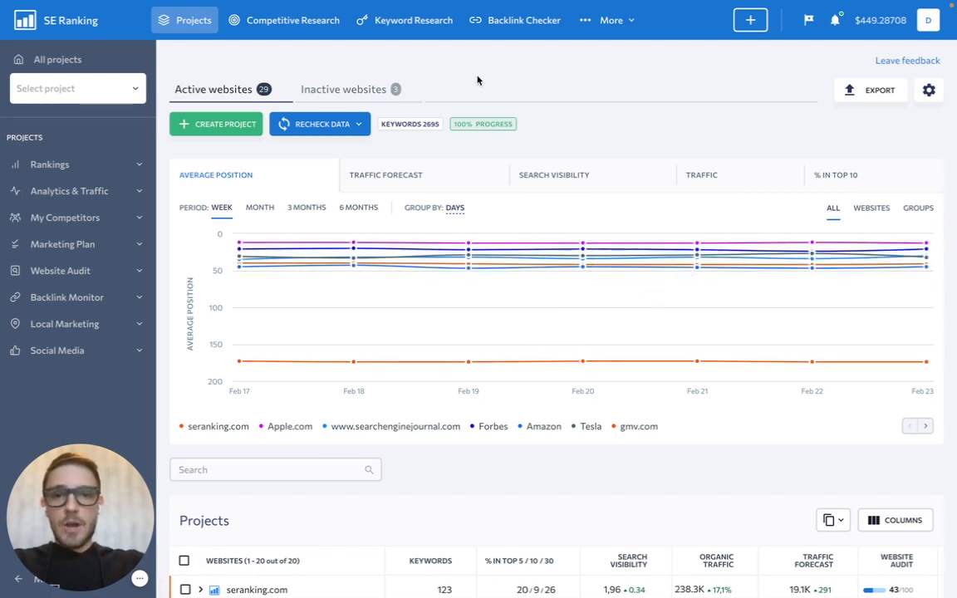
{"action": "mouse_move", "coordinate": [326, 52]}
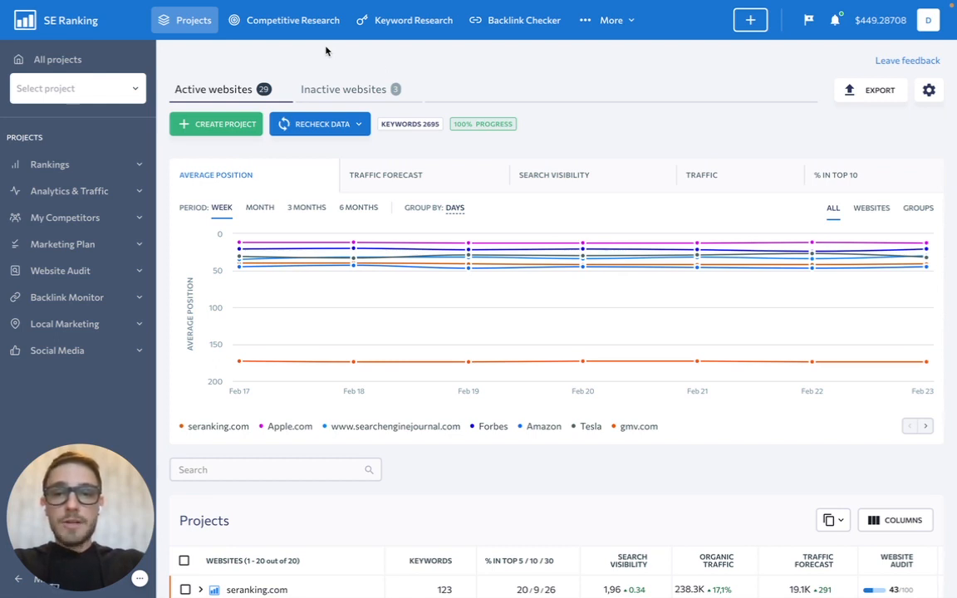
{"action": "mouse_move", "coordinate": [408, 44]}
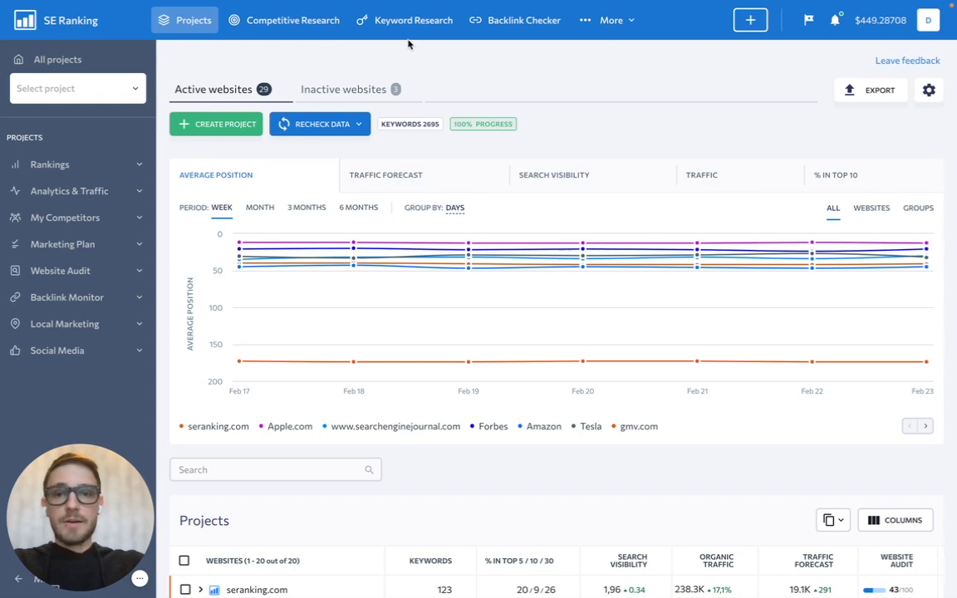
Switch from the projects dashboard to the Keyword Research tool
{"action": "left_click", "coordinate": [413, 20]}
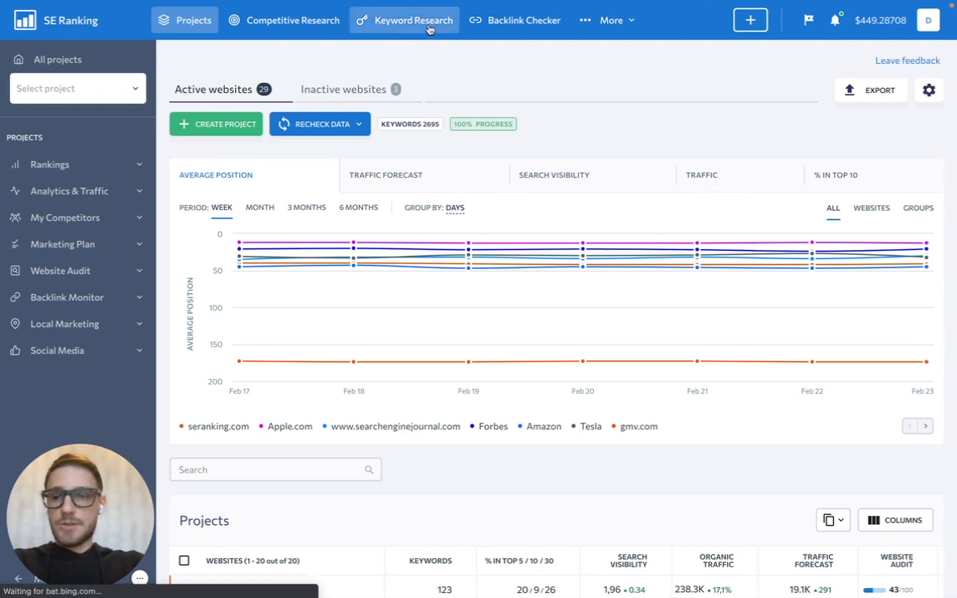
{"action": "left_click", "coordinate": [414, 20]}
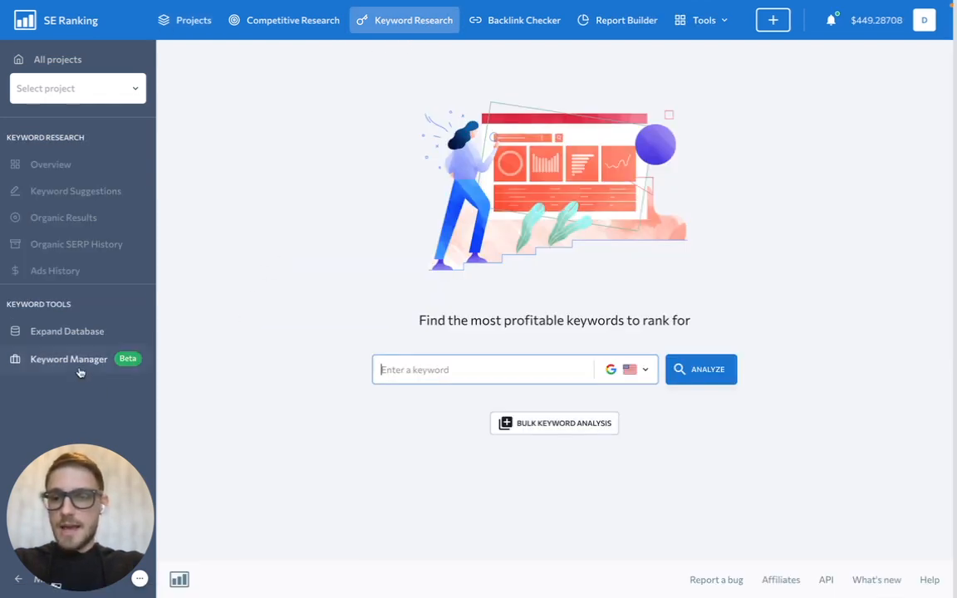
{"action": "mouse_move", "coordinate": [105, 369]}
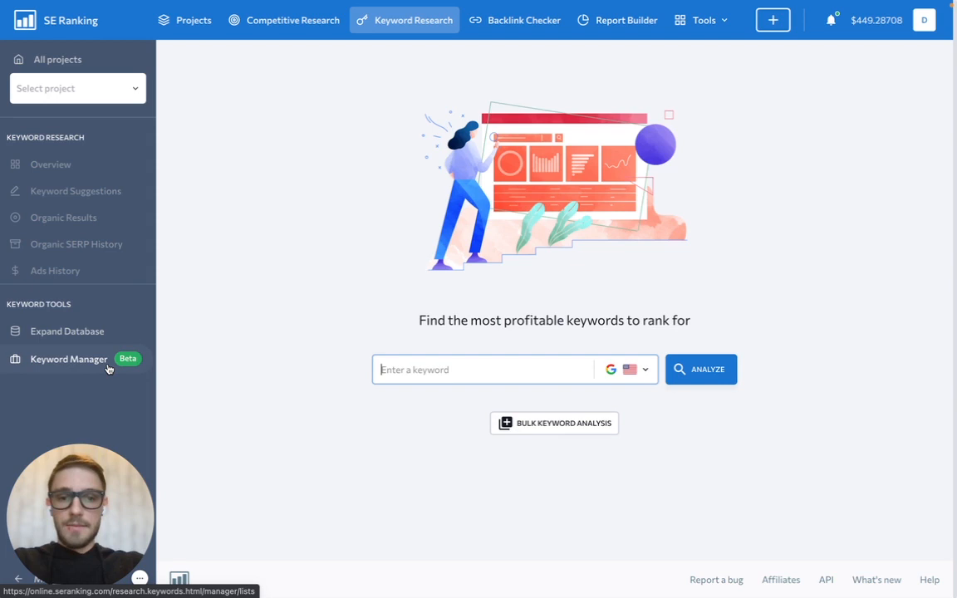
In Keyword Manager, start a new list named 'Keyword list '22' with 13 USA keywords entered
{"action": "left_click", "coordinate": [69, 358]}
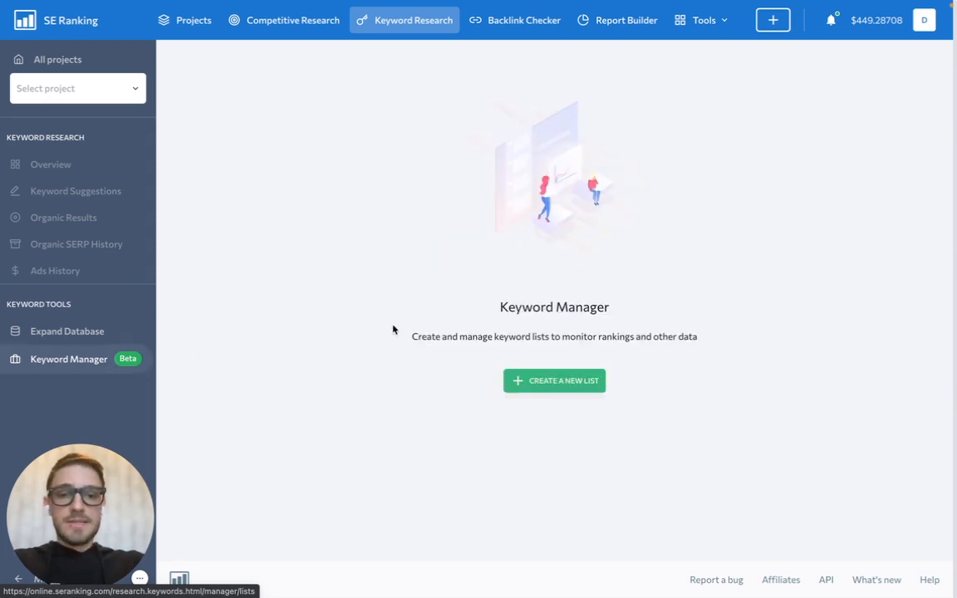
{"action": "left_click", "coordinate": [554, 381]}
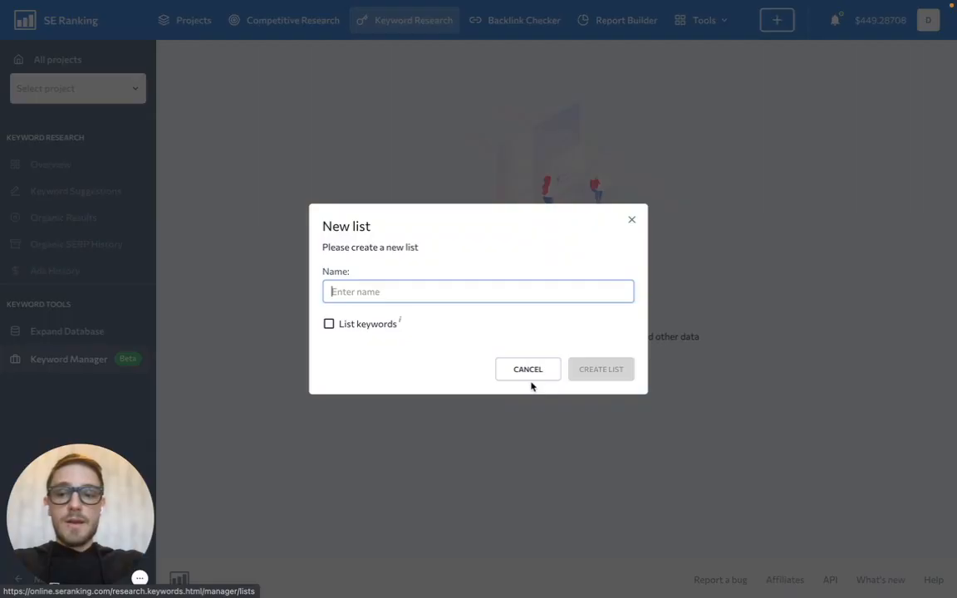
{"action": "type", "text": "K"}
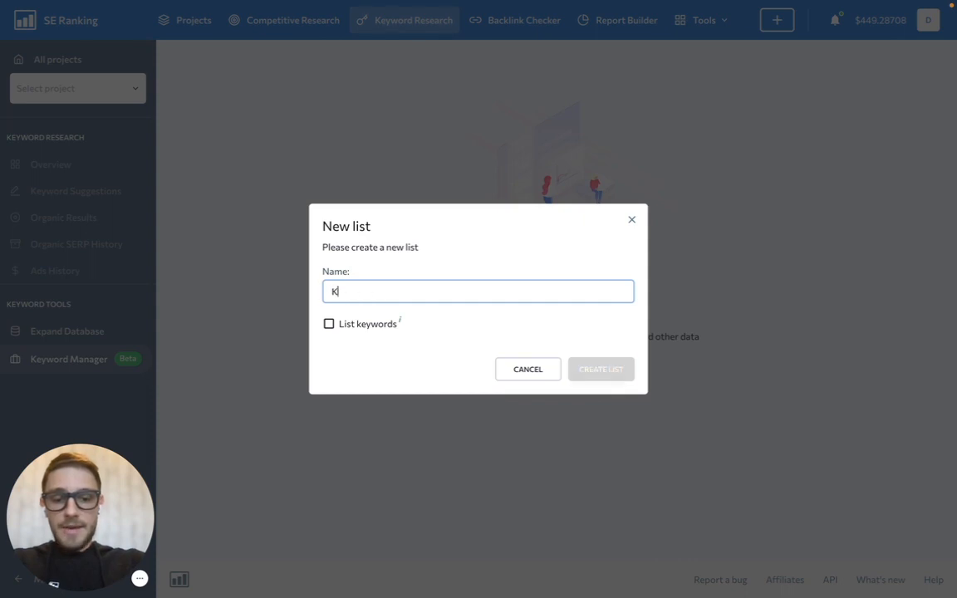
{"action": "type", "text": "eyword list '22"}
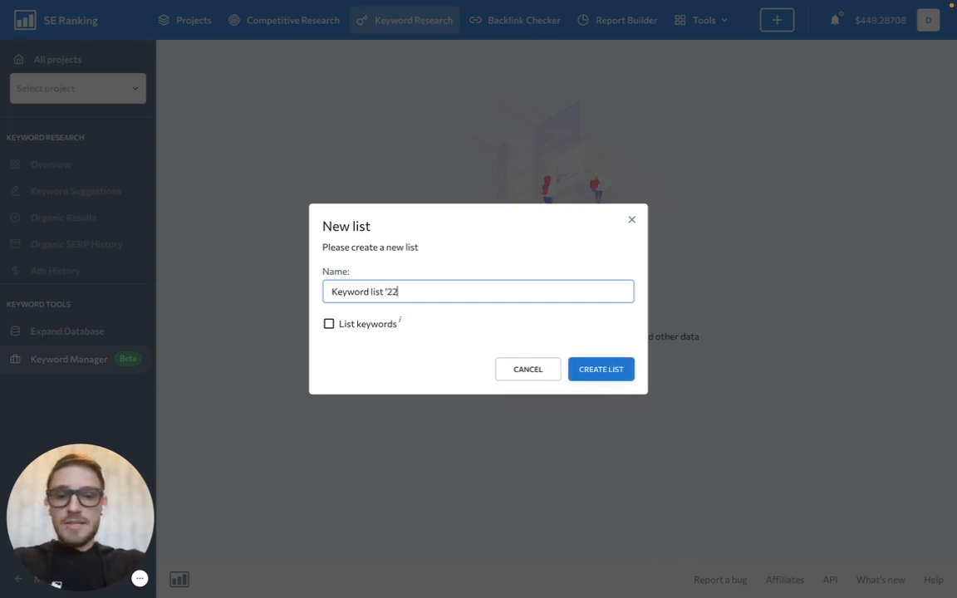
{"action": "left_click", "coordinate": [328, 323]}
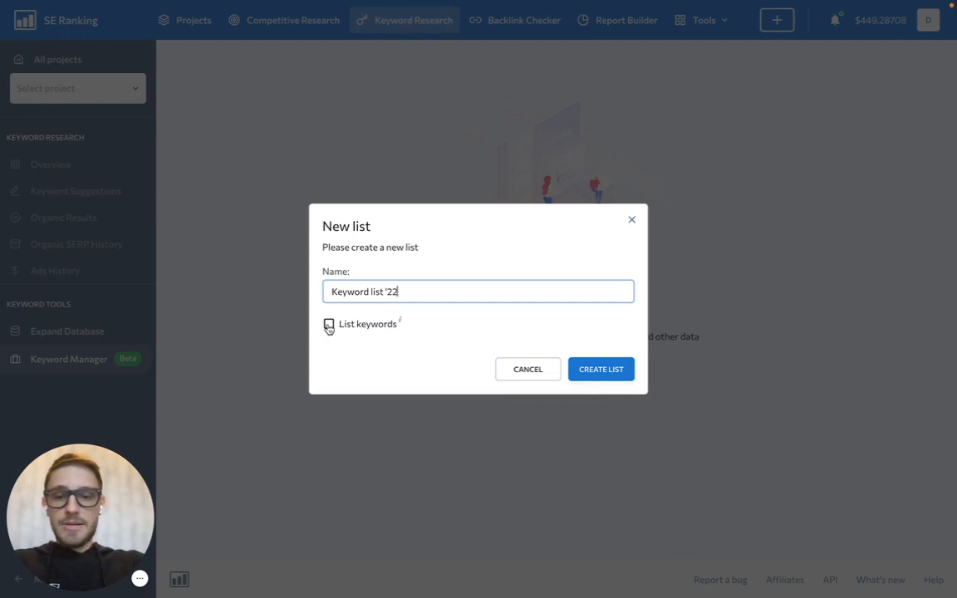
{"action": "left_click", "coordinate": [329, 326]}
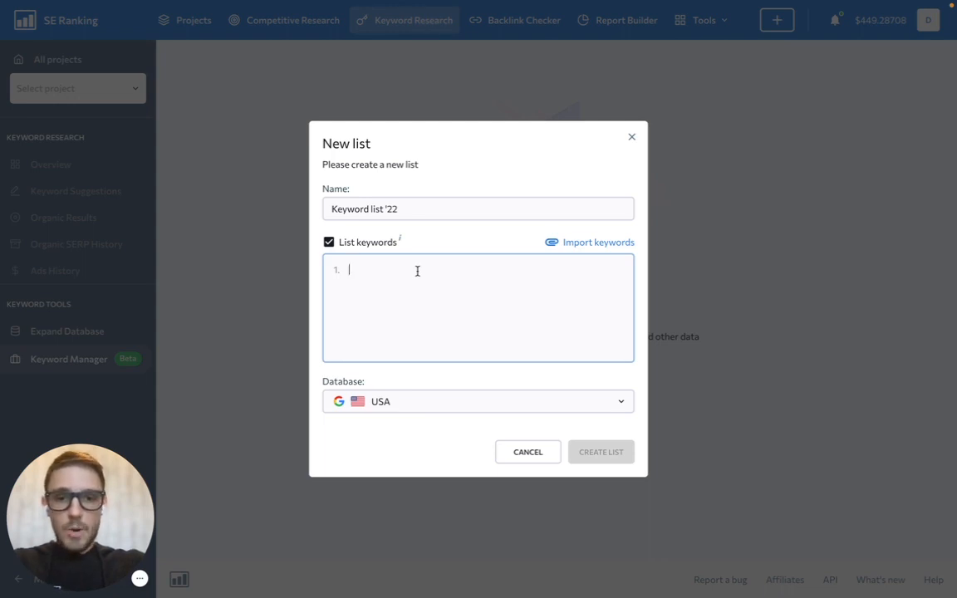
{"action": "mouse_move", "coordinate": [505, 316]}
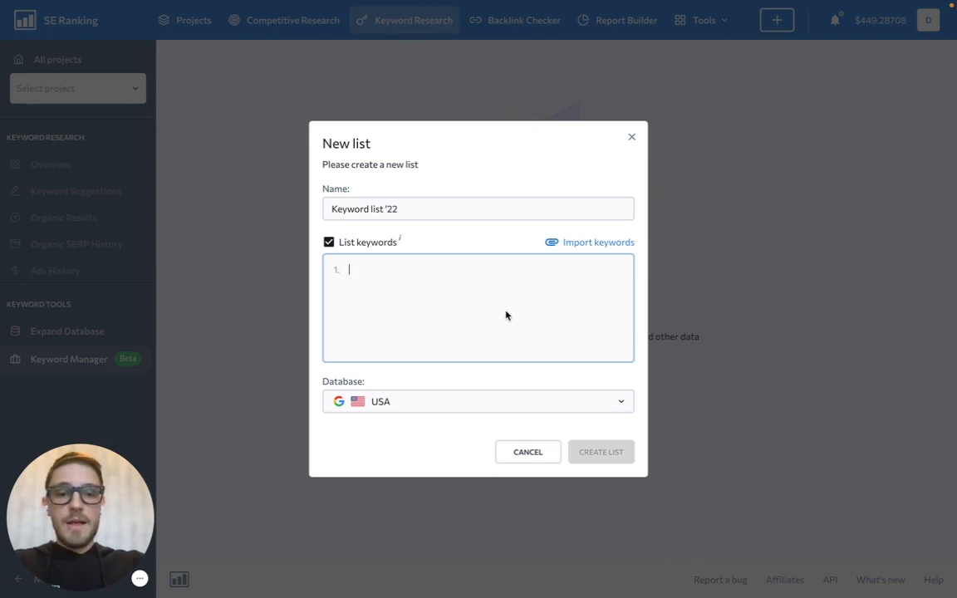
{"action": "mouse_move", "coordinate": [394, 269]}
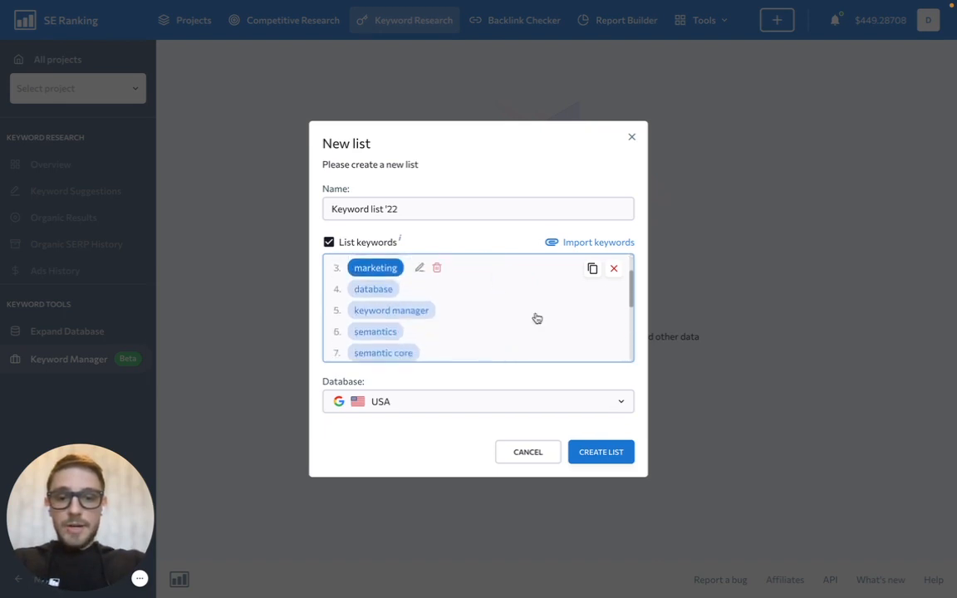
{"action": "scroll", "scroll_direction": "down", "scroll_amount": 3}
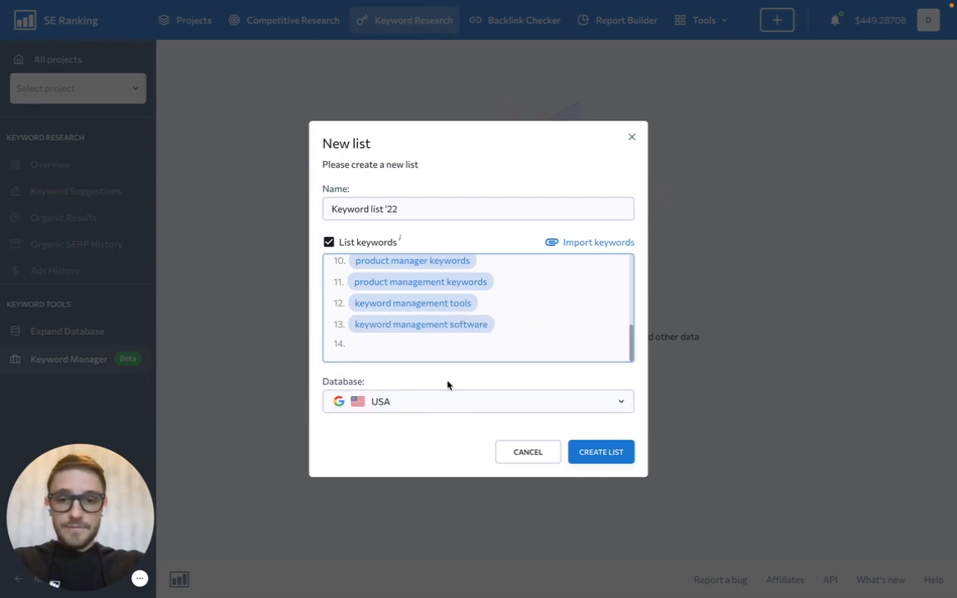
{"action": "mouse_move", "coordinate": [369, 399]}
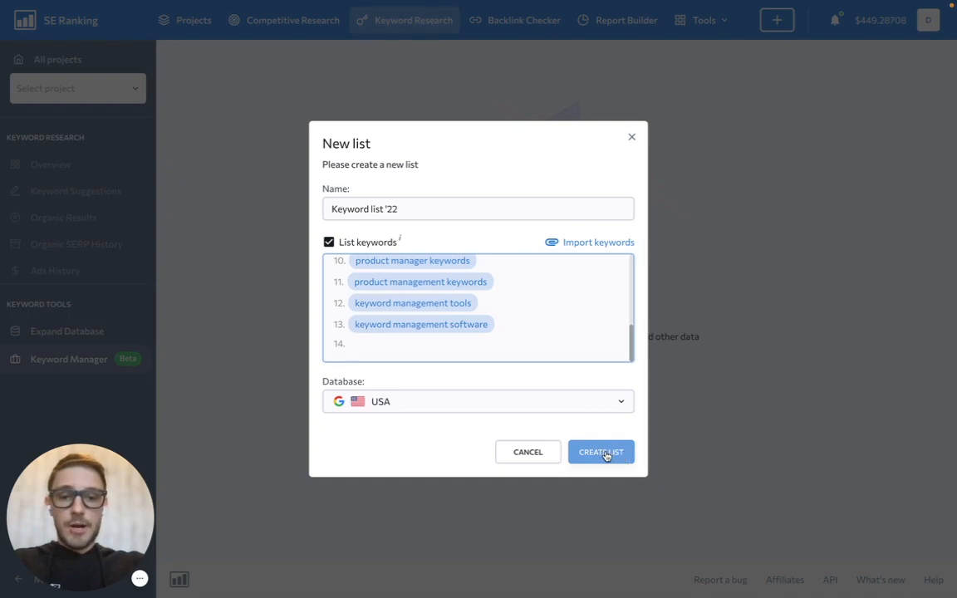
Create the 'Keyword list '22' list and return to the Keyword Research search page
{"action": "left_click", "coordinate": [601, 452]}
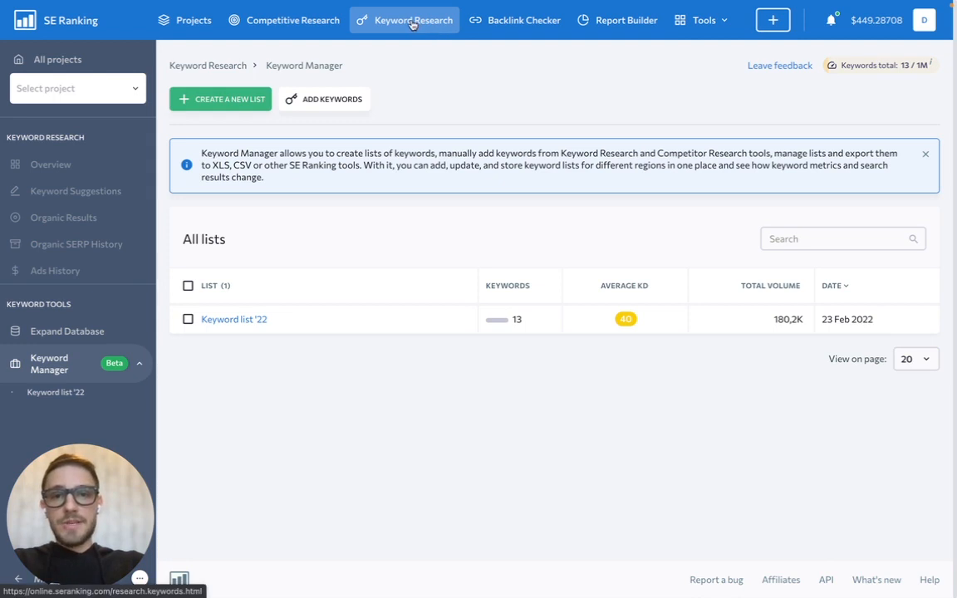
{"action": "left_click", "coordinate": [413, 20]}
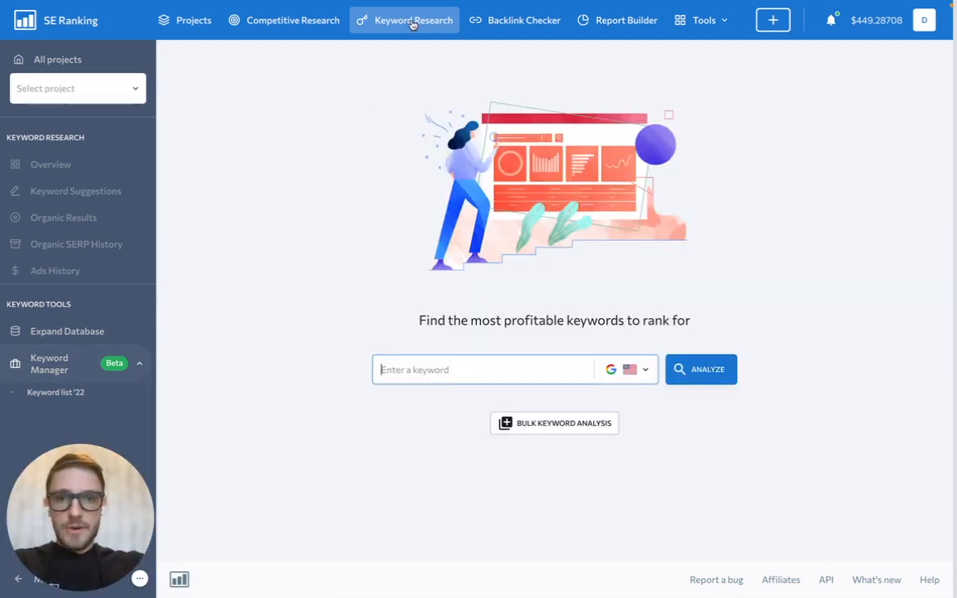
Analyze 'apple' and scroll its overview showing difficulty 89, 5M volume, $1.17 CPC
{"action": "type", "text": "apple"}
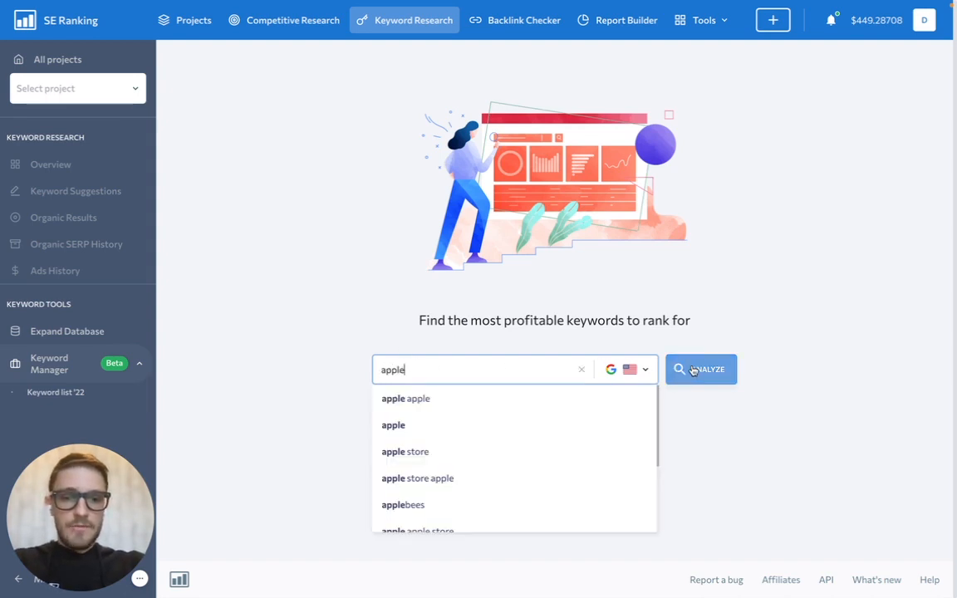
{"action": "left_click", "coordinate": [700, 369]}
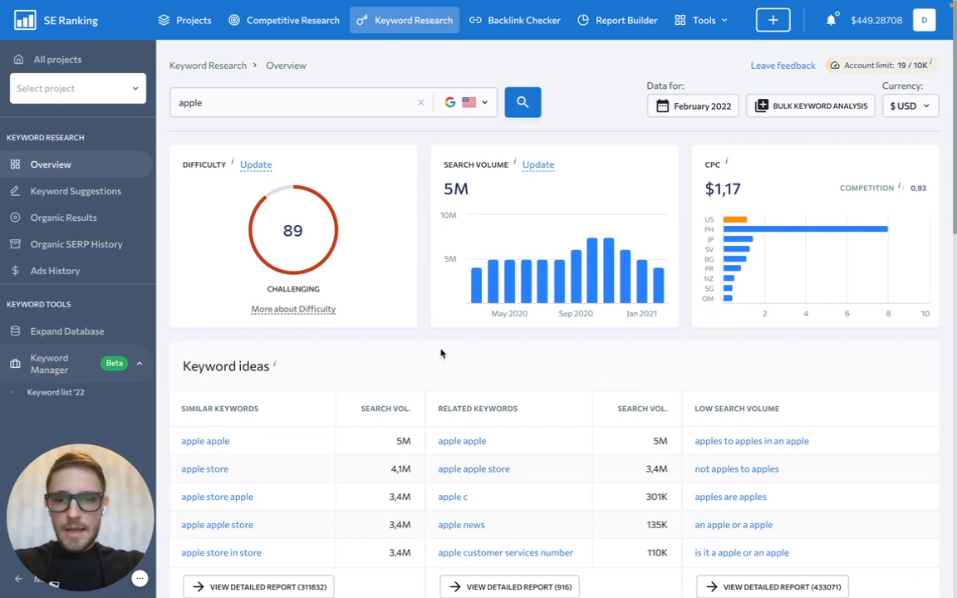
{"action": "scroll", "scroll_direction": "down", "scroll_amount": 3}
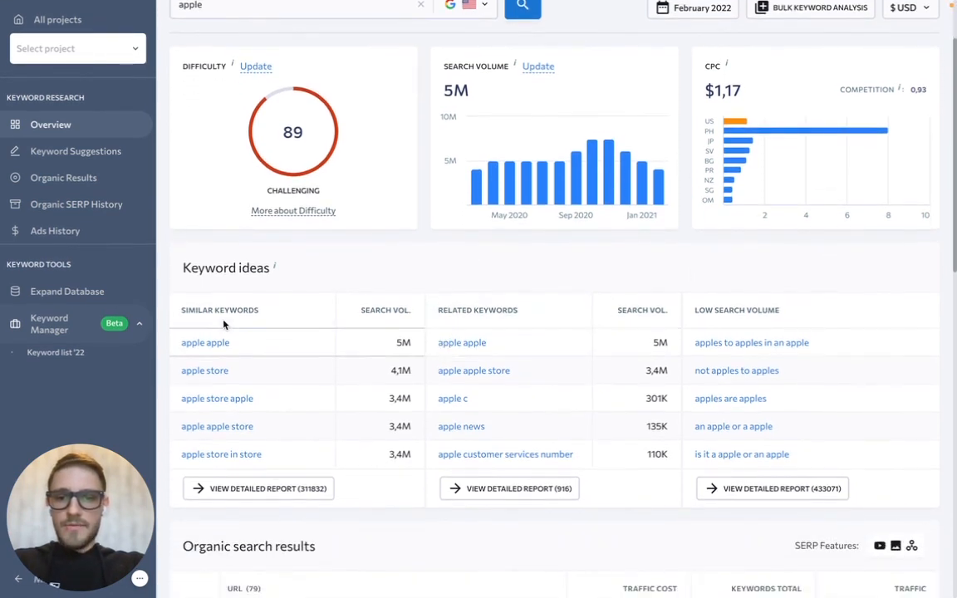
{"action": "mouse_move", "coordinate": [218, 291]}
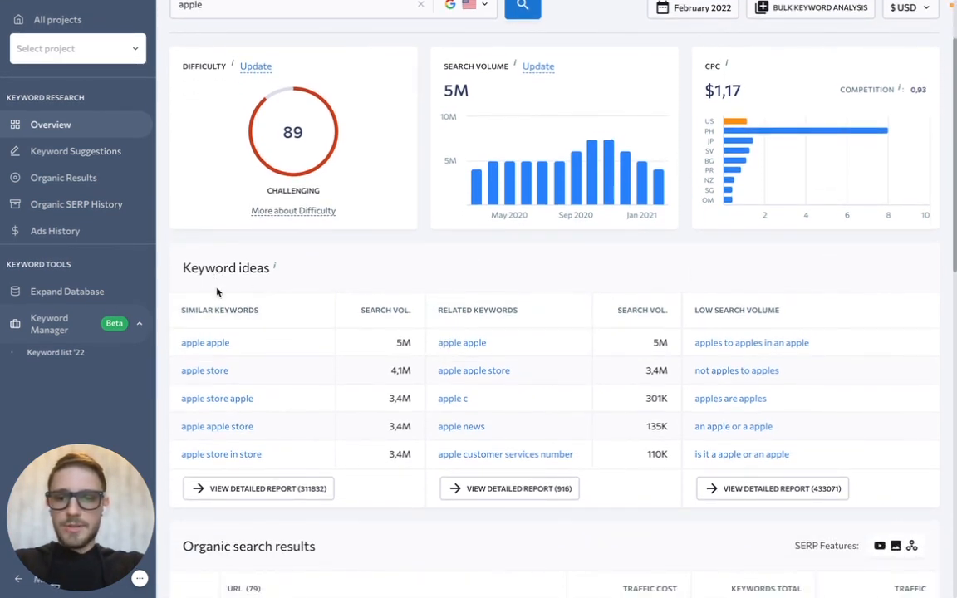
{"action": "mouse_move", "coordinate": [442, 293]}
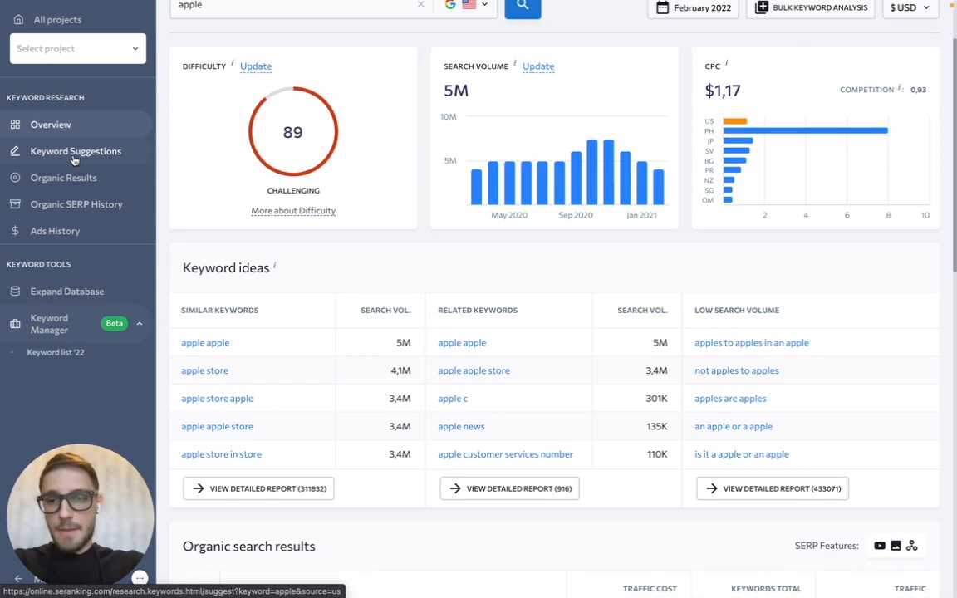
Show Keyword Suggestions for apple and the add-to-list options for 'apple store in store'
{"action": "left_click", "coordinate": [75, 151]}
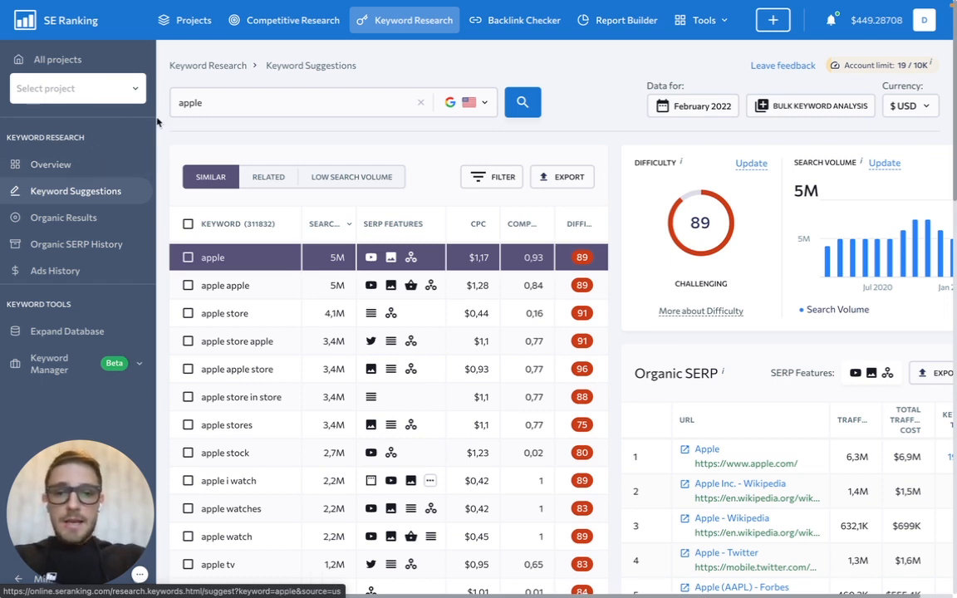
{"action": "mouse_move", "coordinate": [247, 211]}
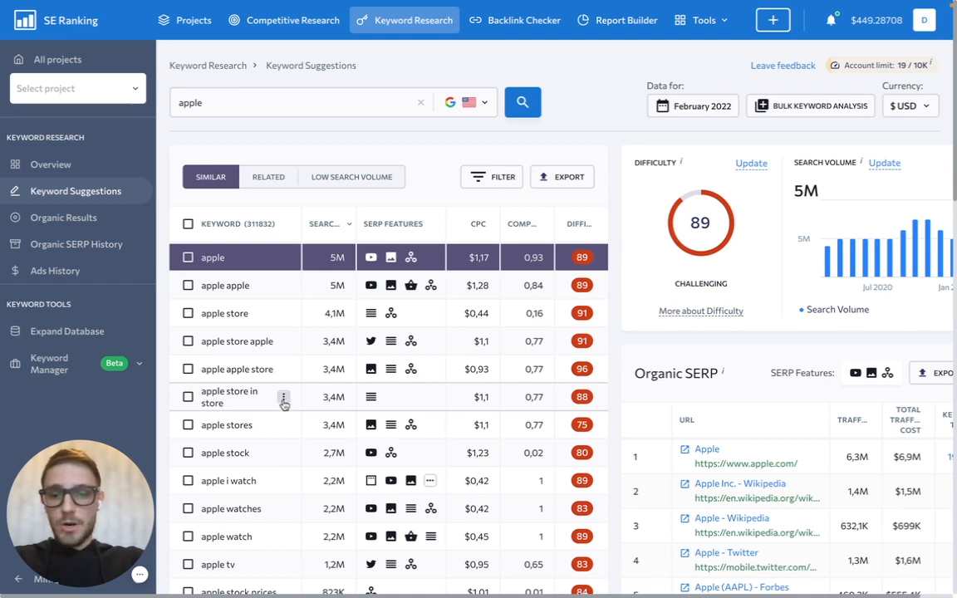
{"action": "left_click", "coordinate": [283, 397]}
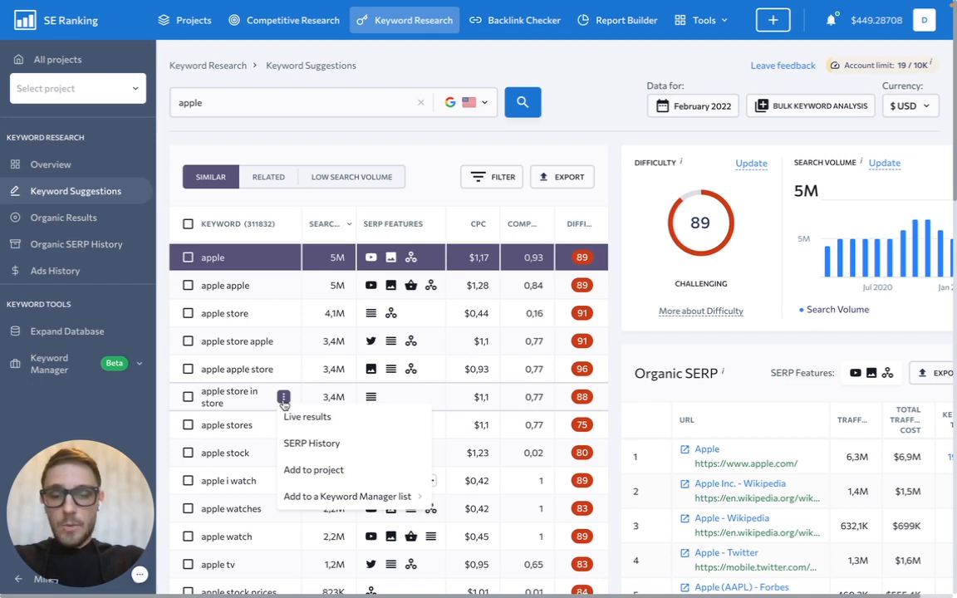
{"action": "mouse_move", "coordinate": [313, 469]}
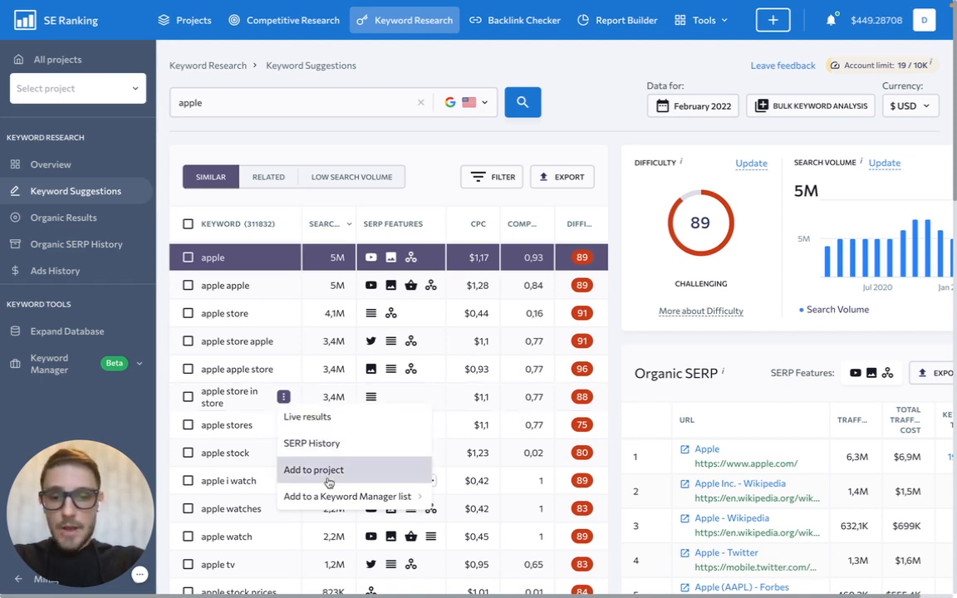
{"action": "mouse_move", "coordinate": [353, 495]}
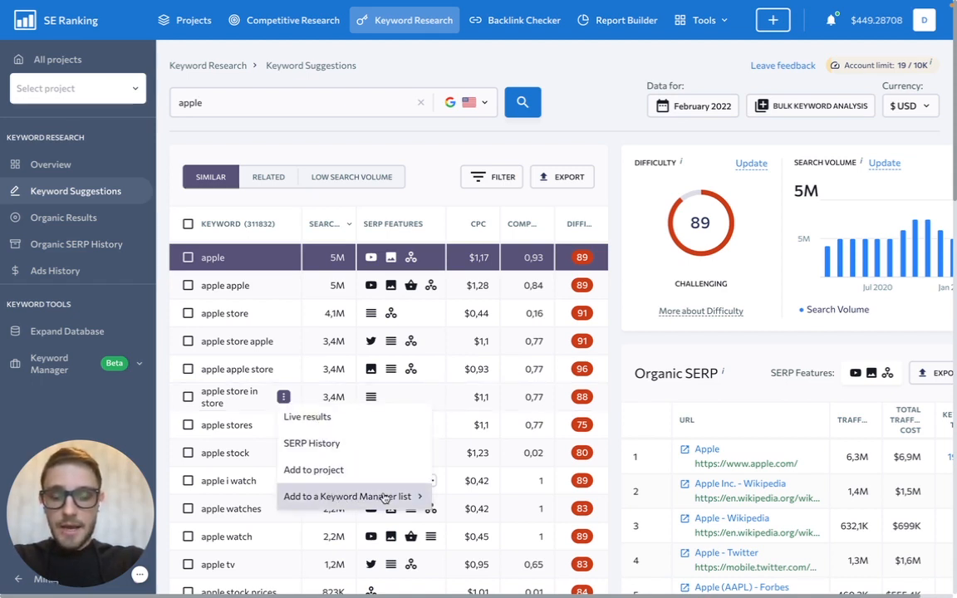
{"action": "mouse_move", "coordinate": [385, 496]}
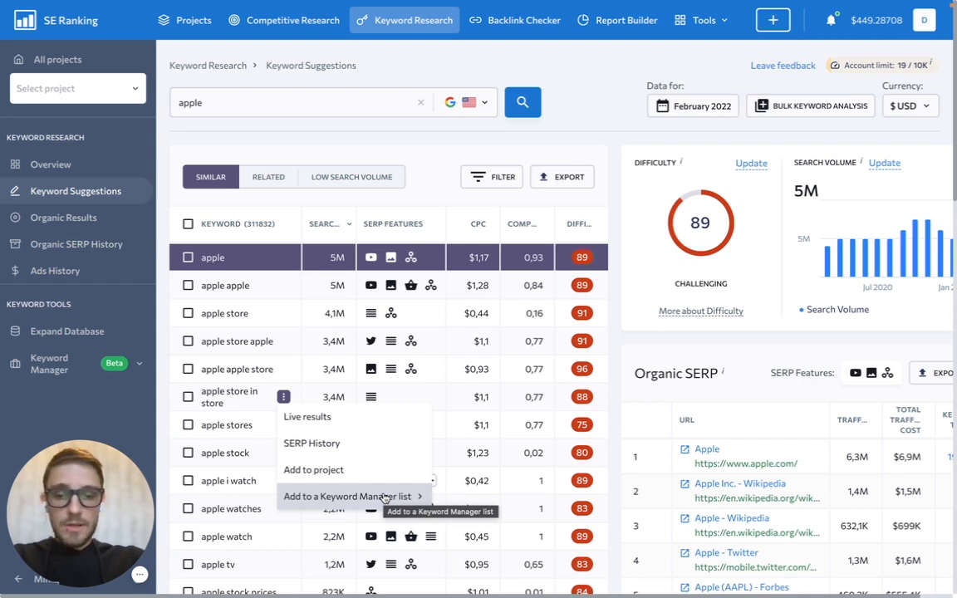
{"action": "left_click", "coordinate": [351, 495]}
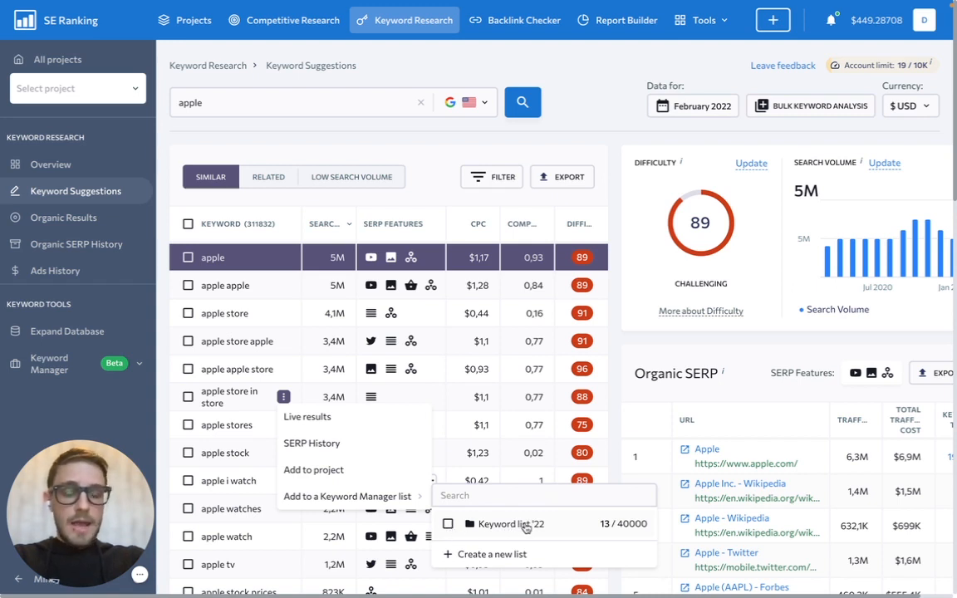
{"action": "mouse_move", "coordinate": [493, 554]}
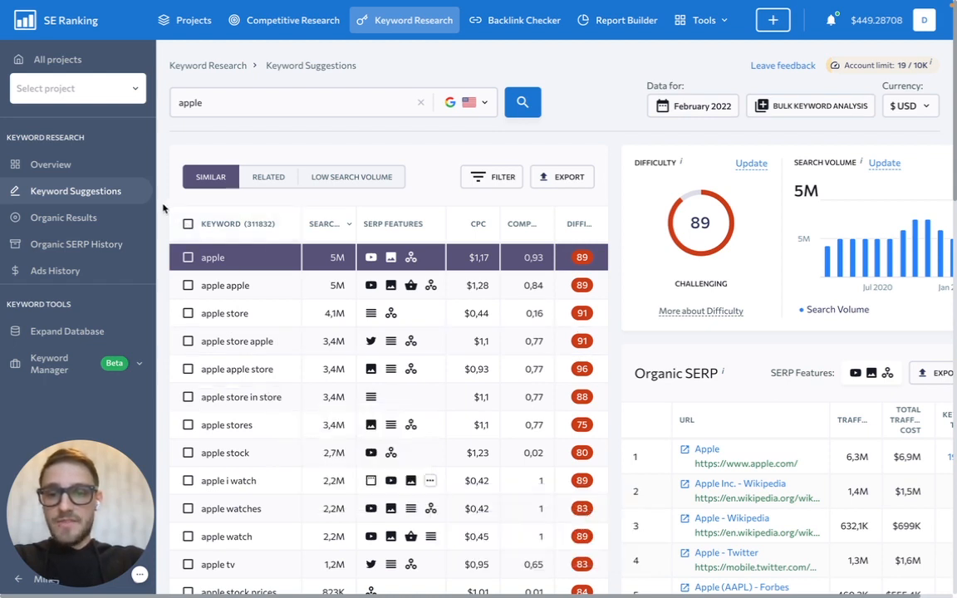
{"action": "mouse_move", "coordinate": [224, 285]}
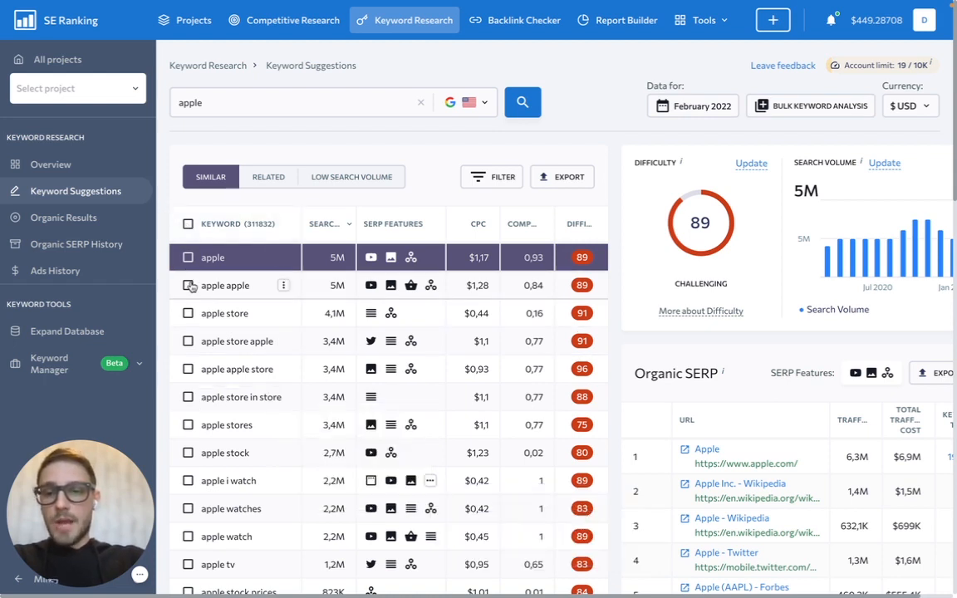
Check 'apple apple', 'apple store' and 'apple apple store', then show the ADD TO options
{"action": "left_click", "coordinate": [188, 285]}
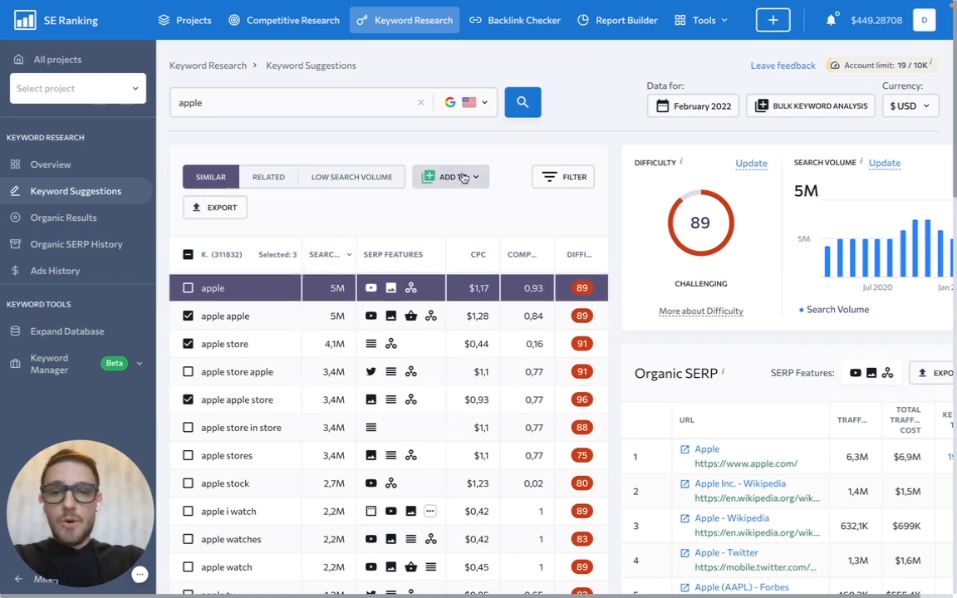
{"action": "left_click", "coordinate": [451, 177]}
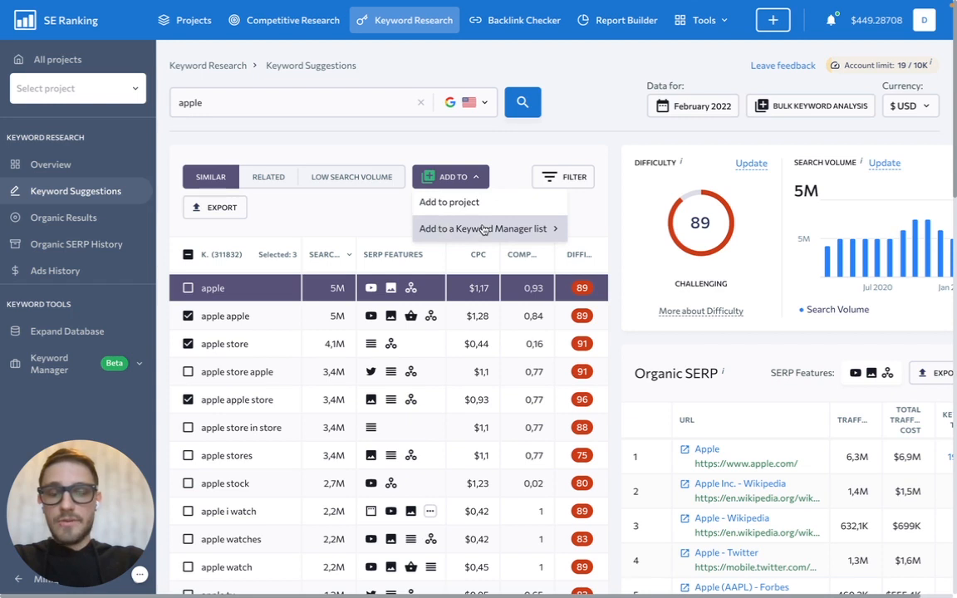
{"action": "mouse_move", "coordinate": [458, 226]}
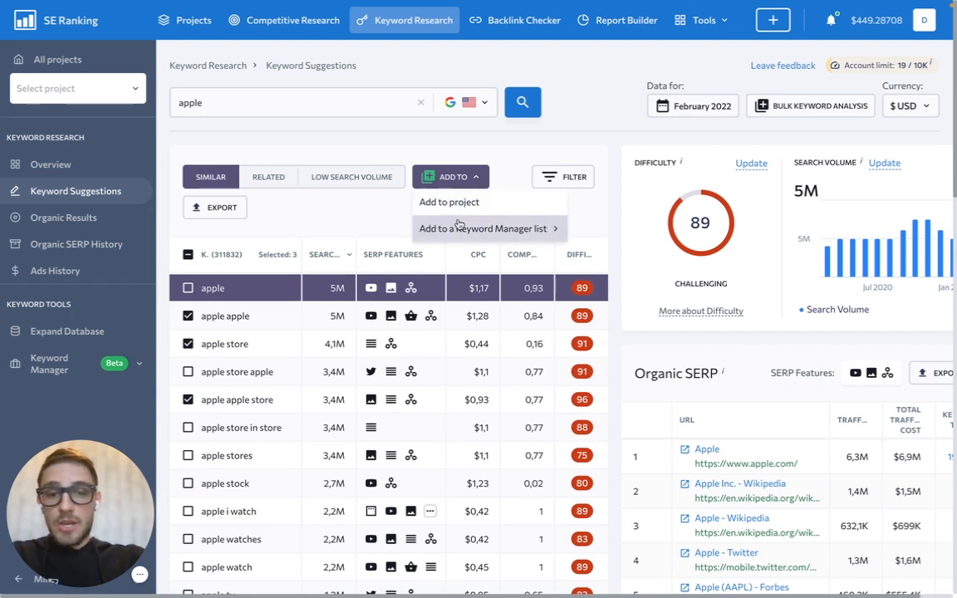
{"action": "mouse_move", "coordinate": [517, 229]}
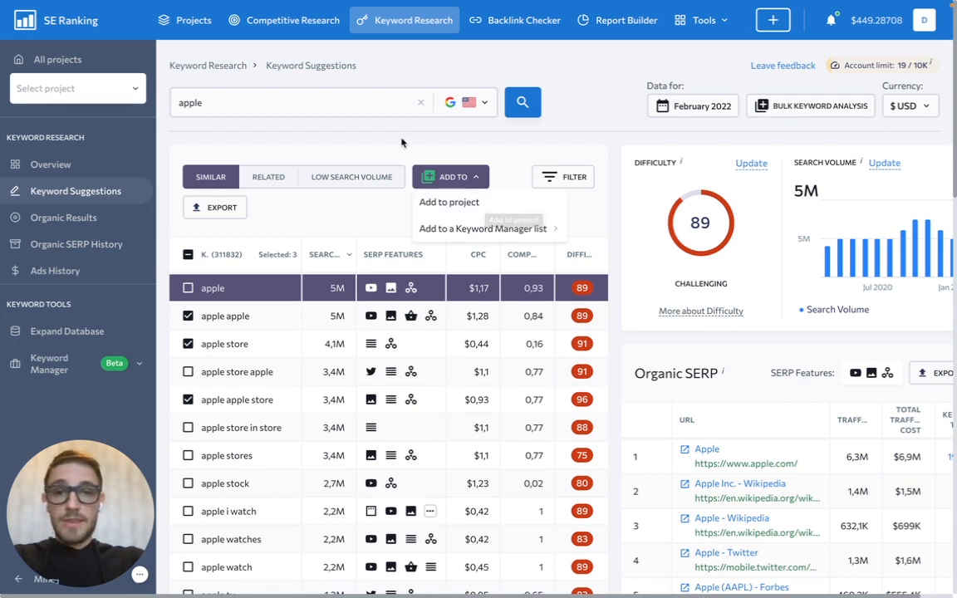
{"action": "mouse_move", "coordinate": [307, 39]}
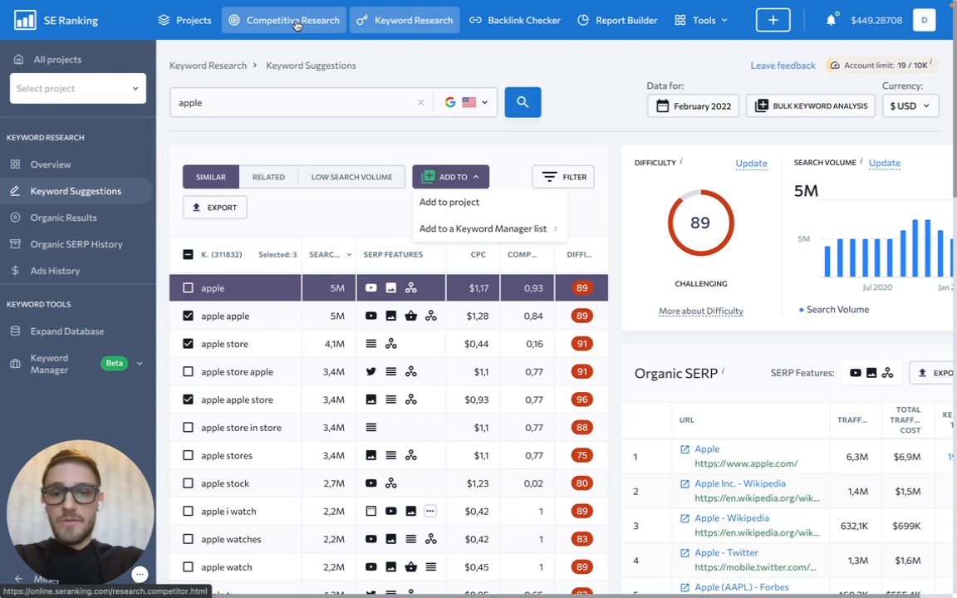
Analyze apple.com in Competitive Research and scroll down to its top organic keywords
{"action": "left_click", "coordinate": [293, 20]}
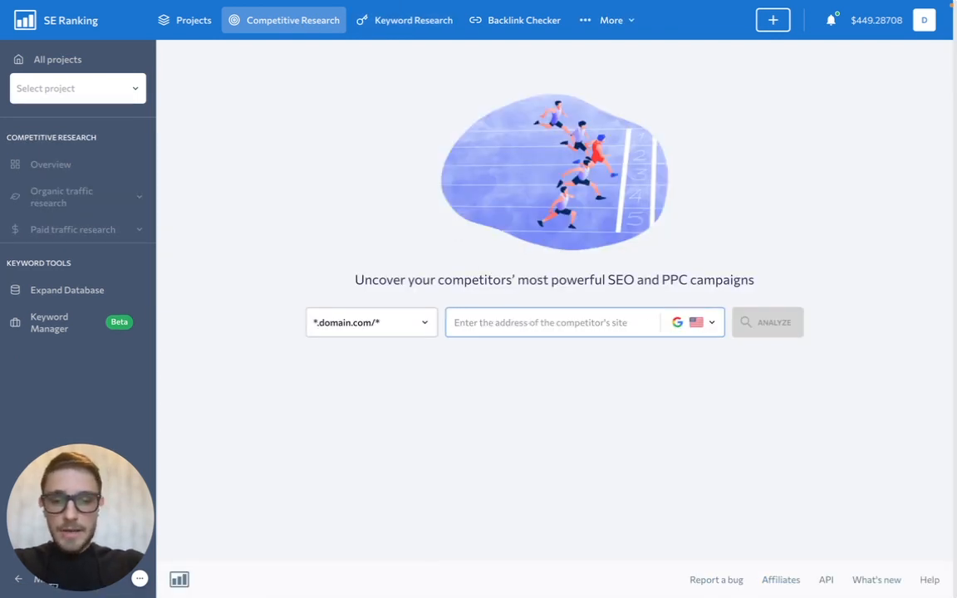
{"action": "type", "text": "apple.com"}
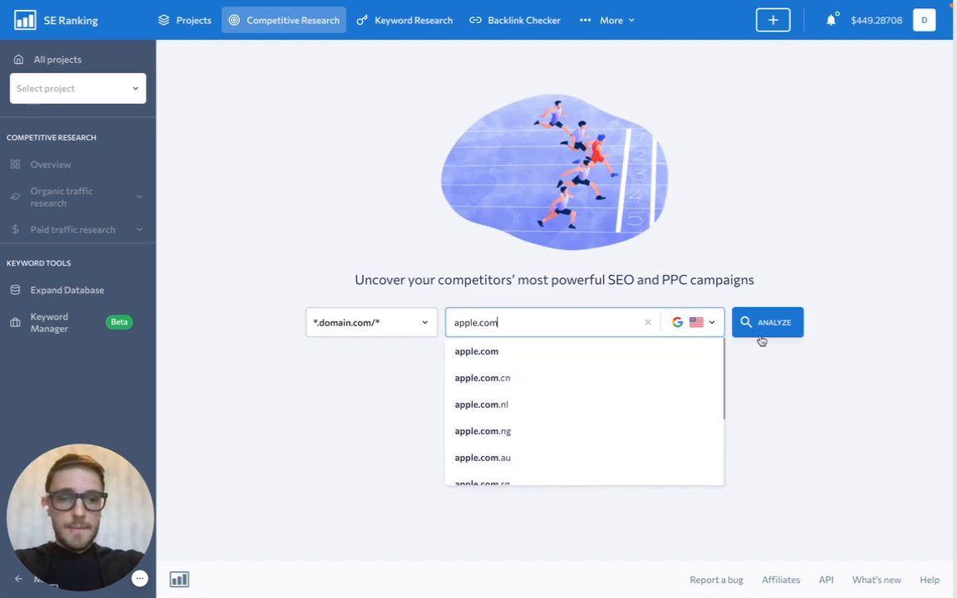
{"action": "left_click", "coordinate": [767, 322]}
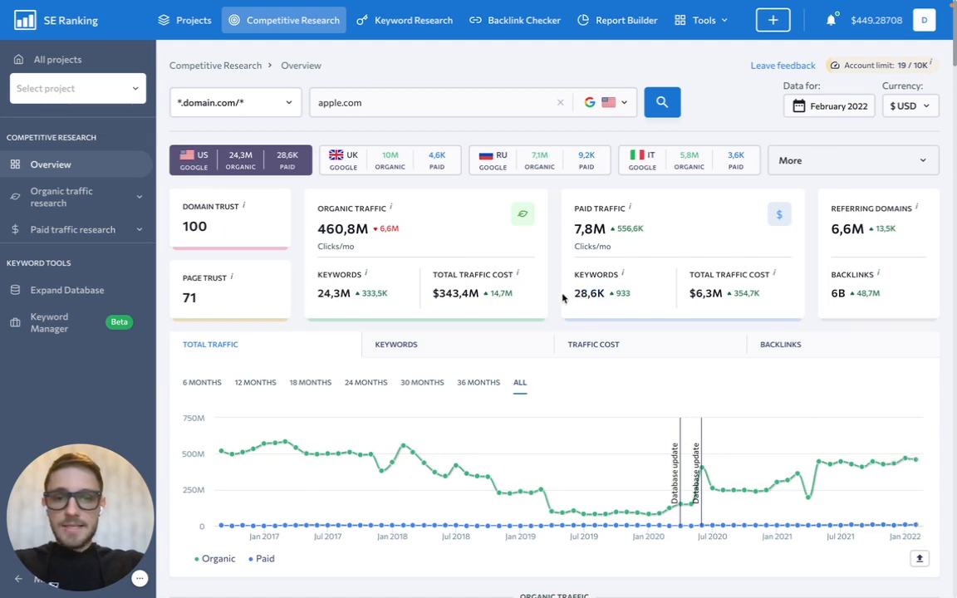
{"action": "scroll", "scroll_direction": "down", "scroll_amount": 3}
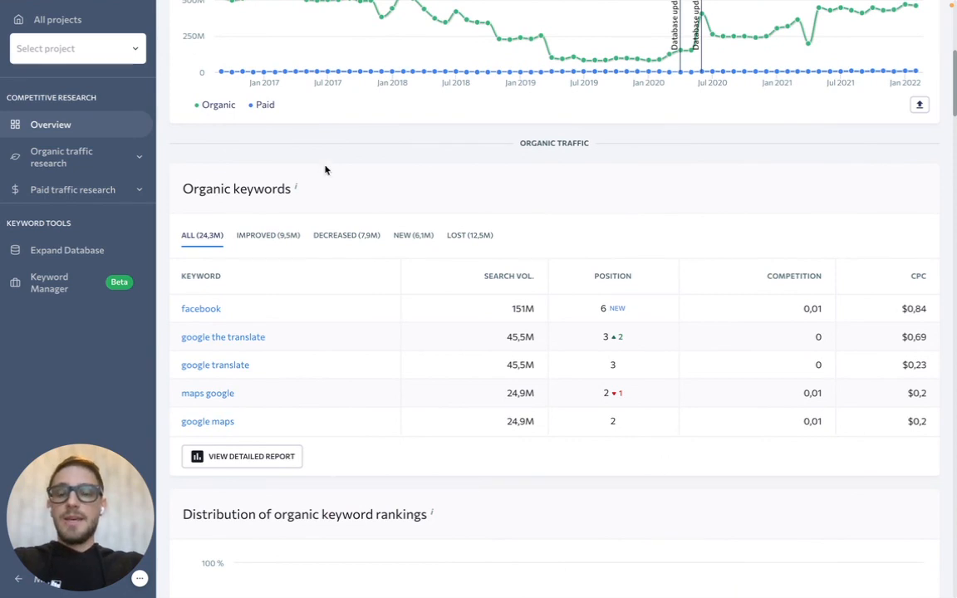
{"action": "mouse_move", "coordinate": [473, 156]}
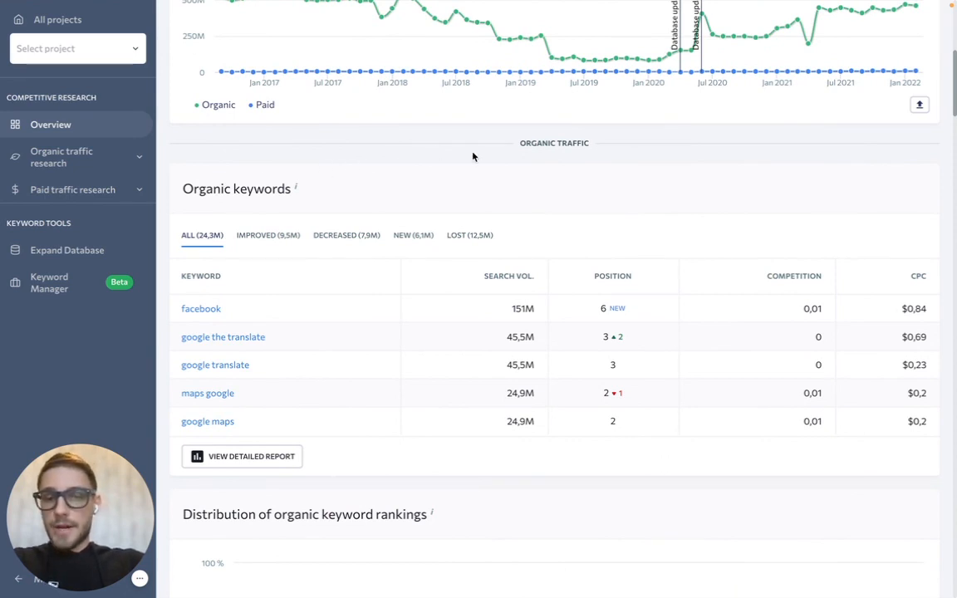
{"action": "mouse_move", "coordinate": [357, 190]}
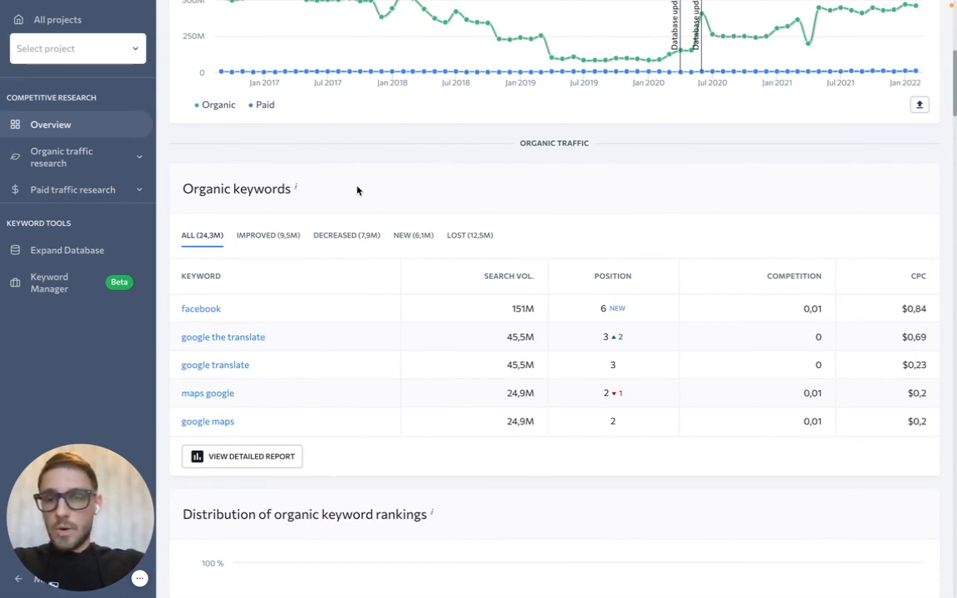
{"action": "mouse_move", "coordinate": [266, 465]}
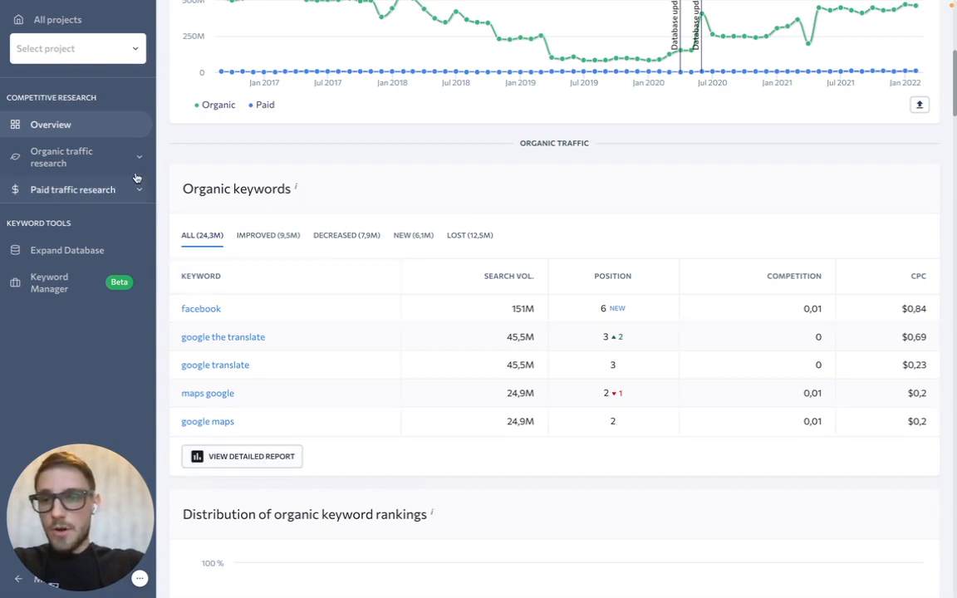
Open apple.com's Organic Keywords report and scroll through its roughly 24.3M keywords
{"action": "left_click", "coordinate": [61, 157]}
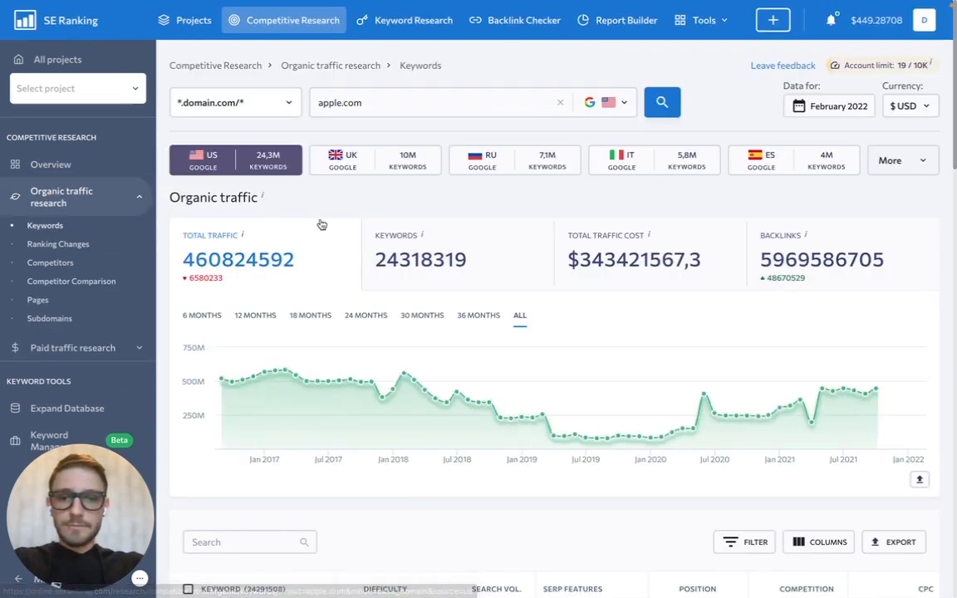
{"action": "scroll", "scroll_direction": "down", "scroll_amount": 3}
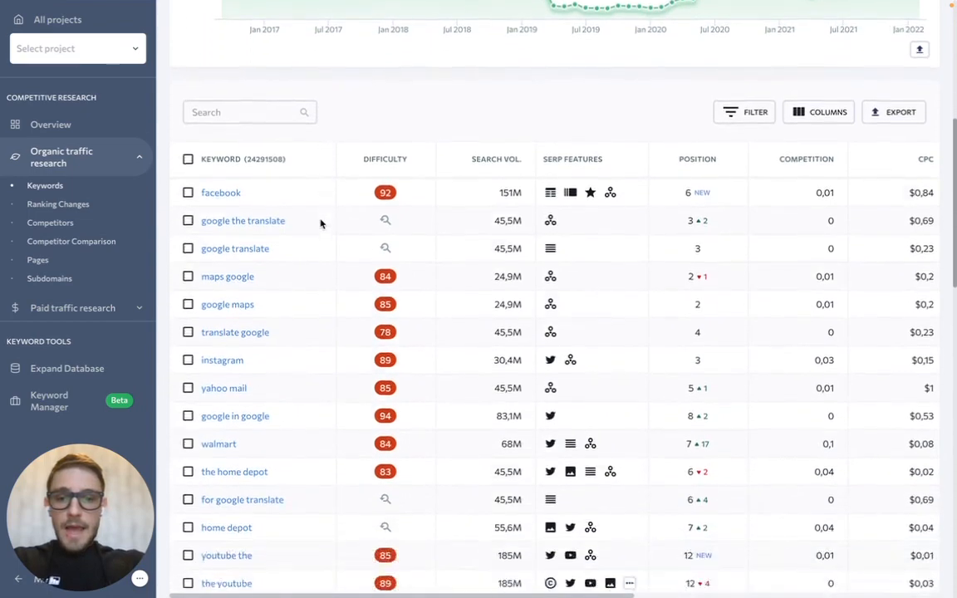
{"action": "scroll", "scroll_direction": "down", "scroll_amount": 3}
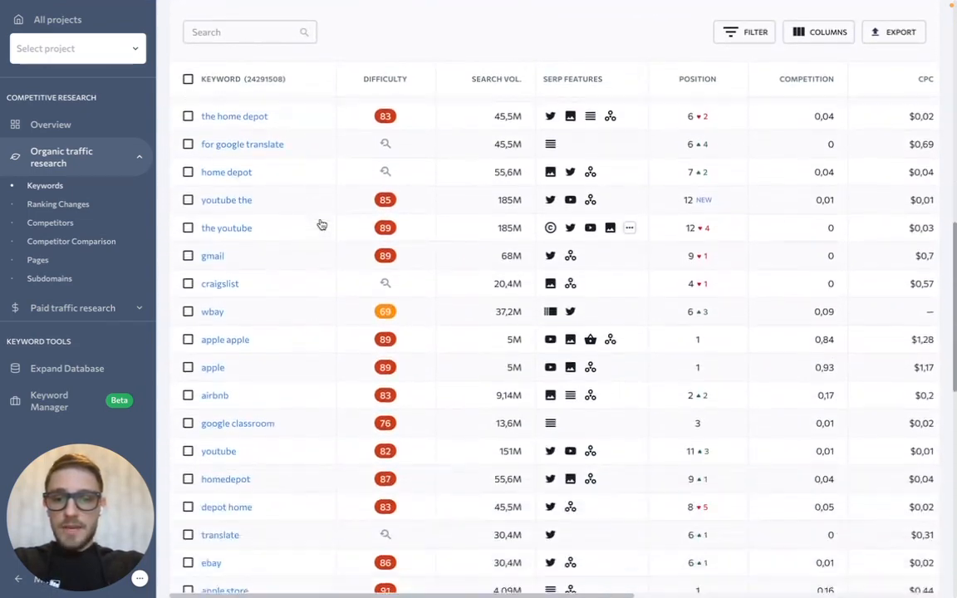
{"action": "scroll", "scroll_direction": "down", "scroll_amount": 3}
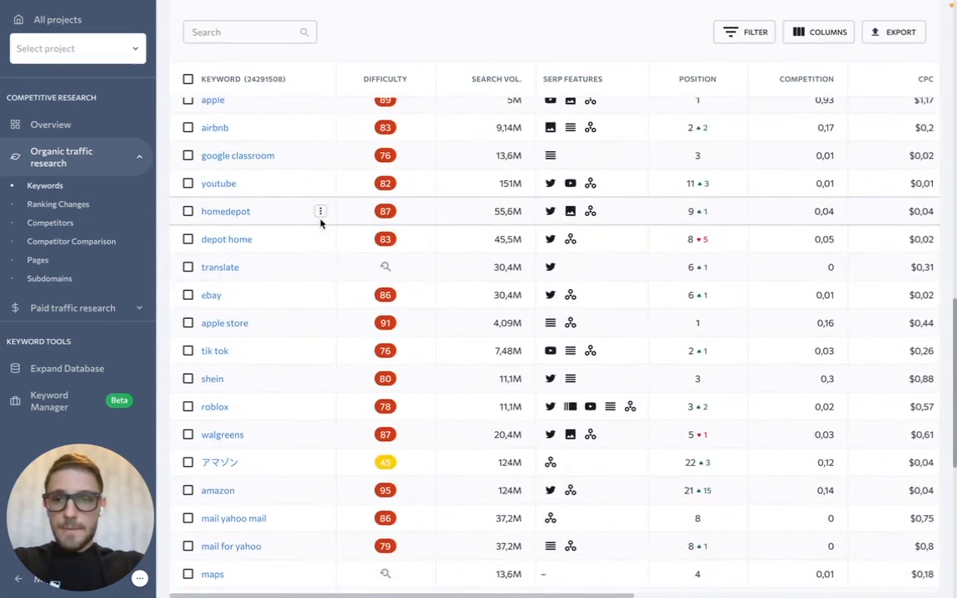
{"action": "scroll", "scroll_direction": "down", "scroll_amount": 3}
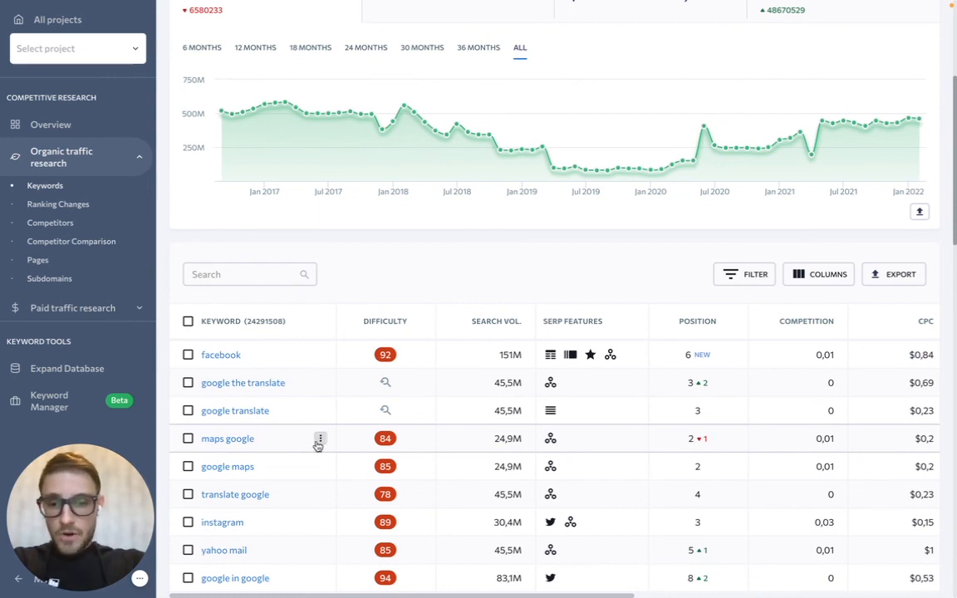
Check facebook, google the translate and google translate, then open and dismiss ADD TO
{"action": "left_click", "coordinate": [319, 438]}
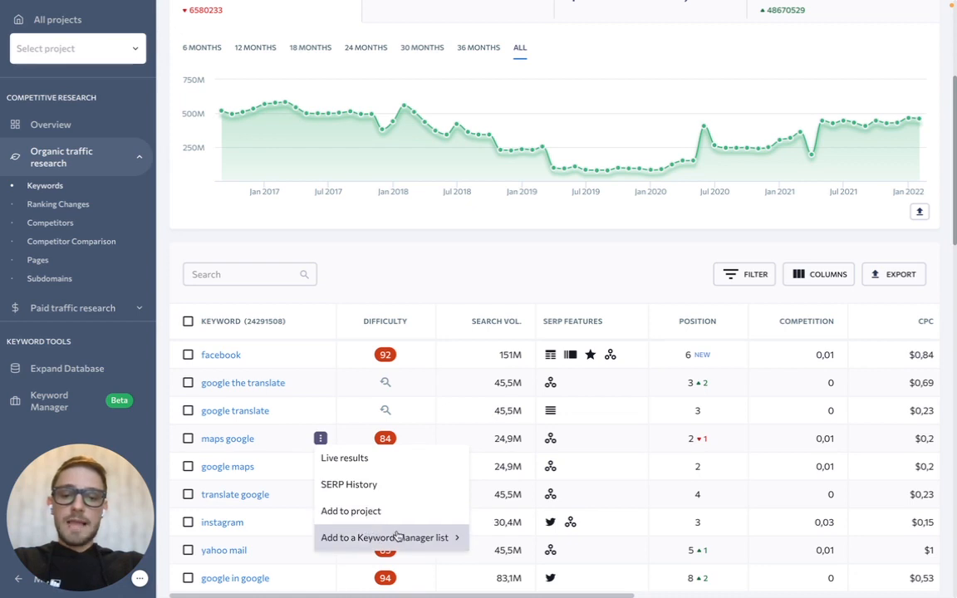
{"action": "mouse_move", "coordinate": [440, 537]}
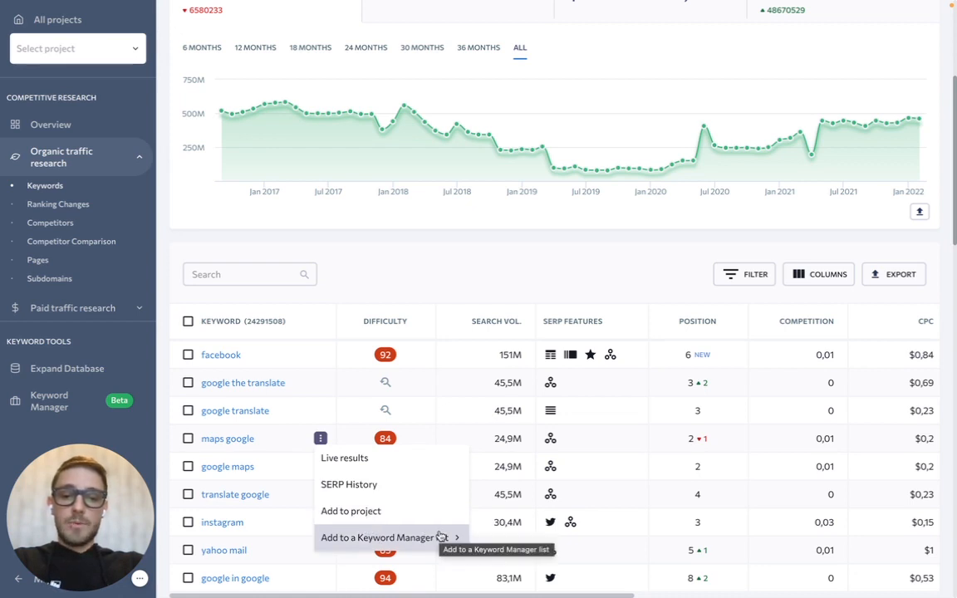
{"action": "left_click", "coordinate": [385, 538]}
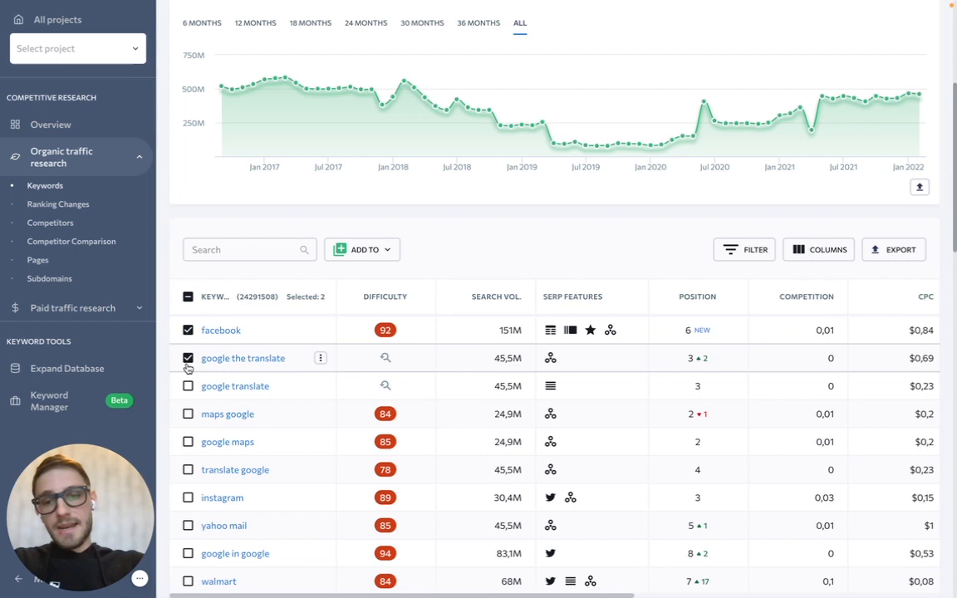
{"action": "left_click", "coordinate": [186, 386]}
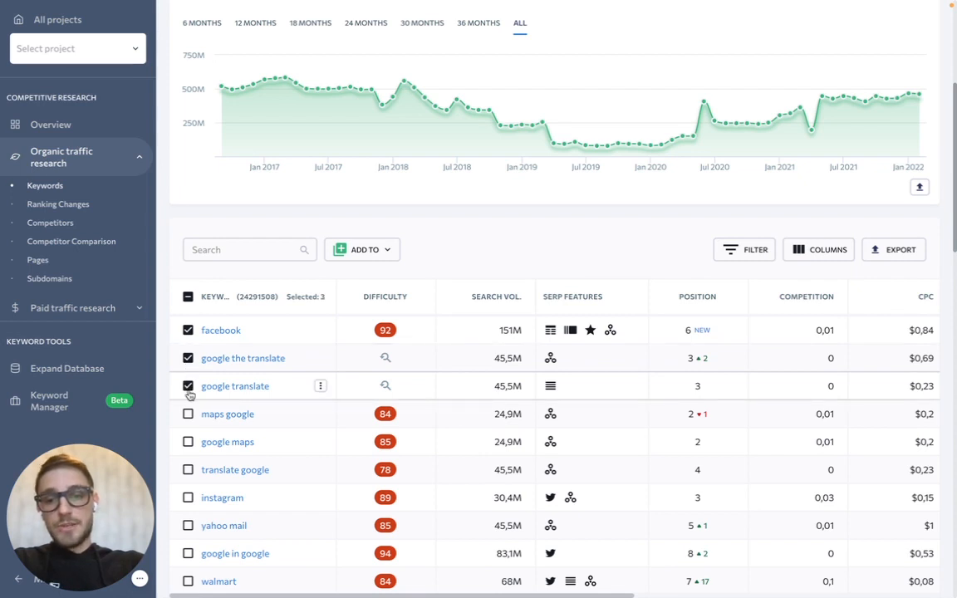
{"action": "left_click", "coordinate": [361, 249]}
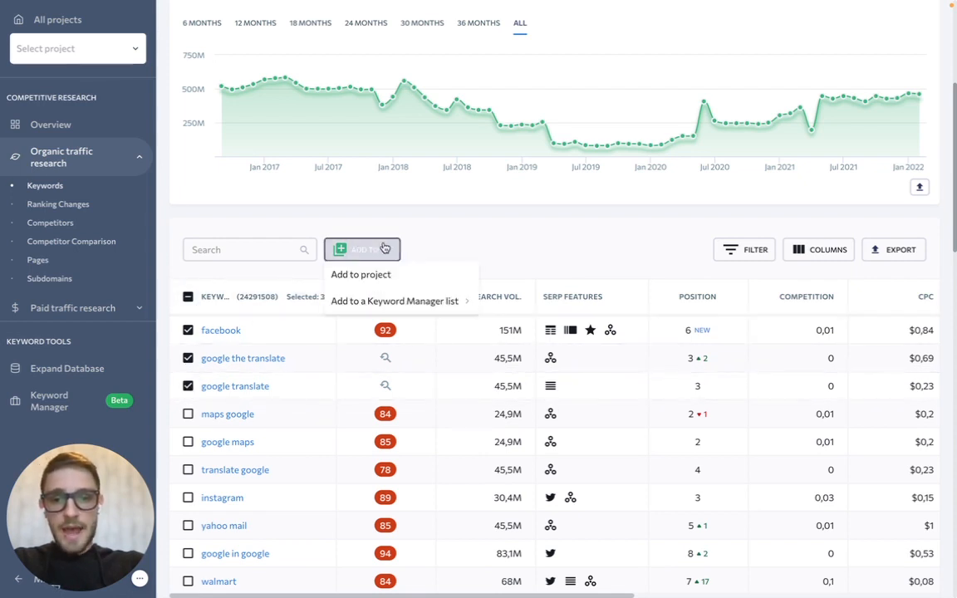
{"action": "left_click", "coordinate": [396, 300]}
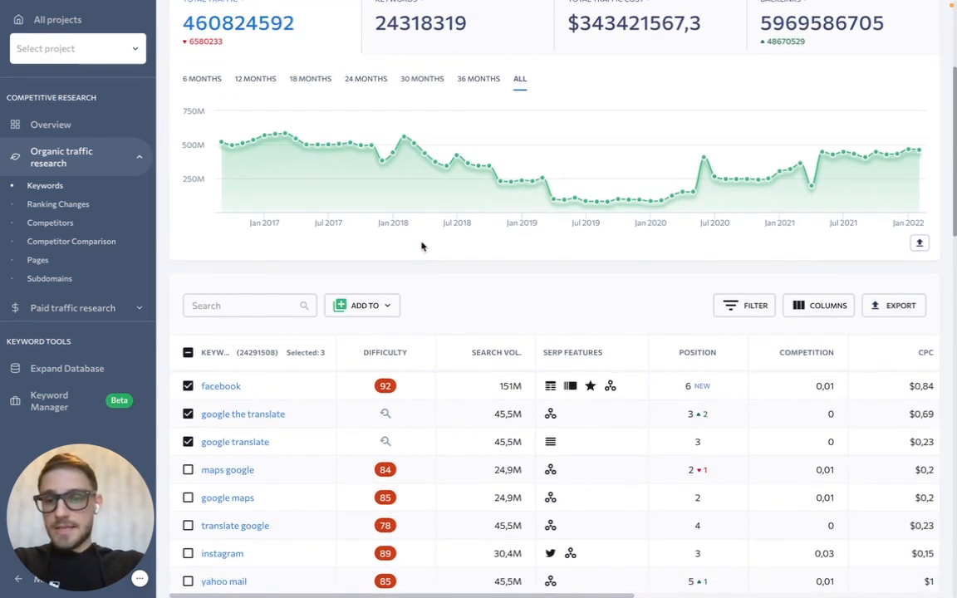
{"action": "mouse_move", "coordinate": [56, 407]}
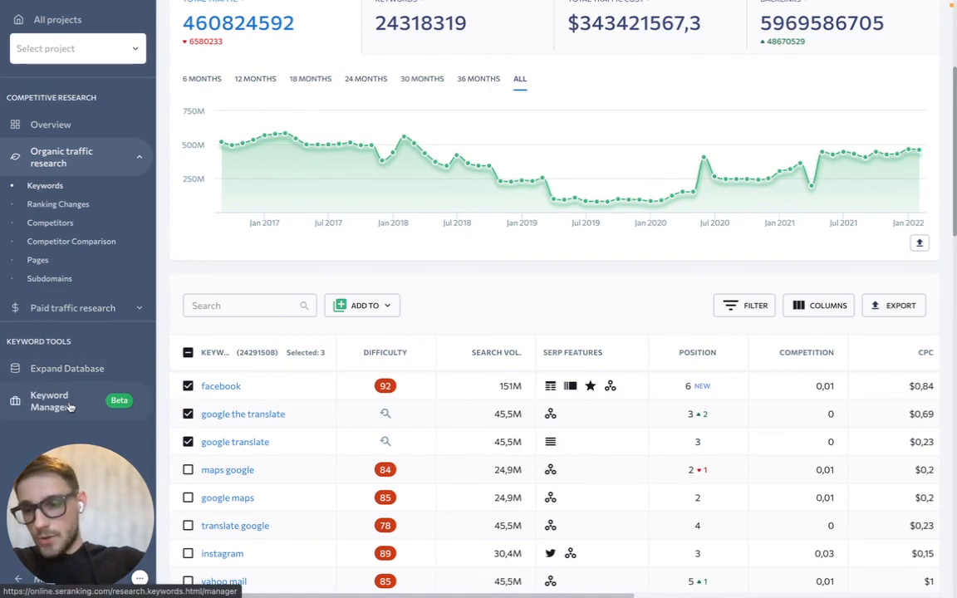
View Keyword Manager's All lists, showing Keyword list '22 with 13 keywords and 180.2K volume
{"action": "left_click", "coordinate": [49, 401]}
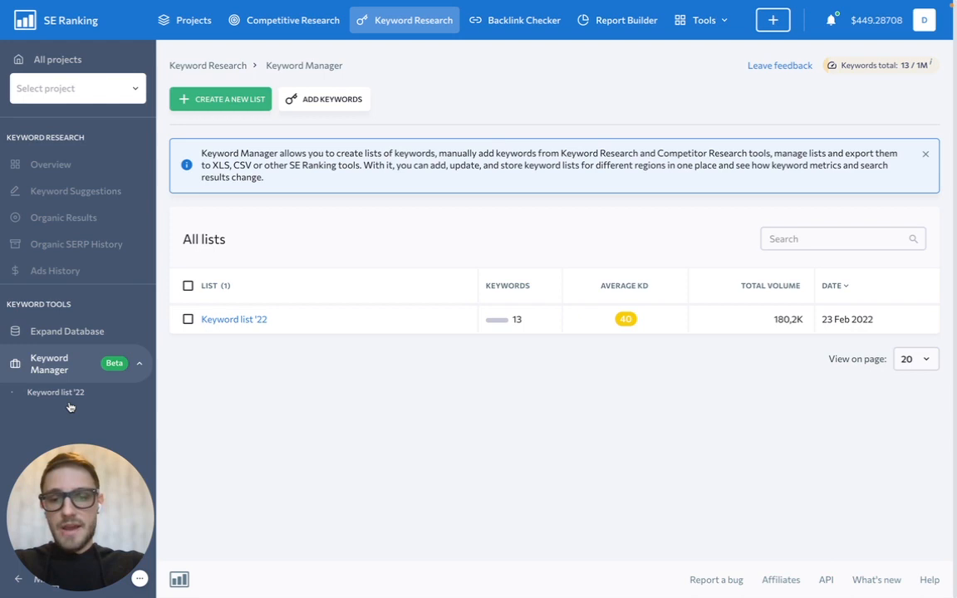
{"action": "mouse_move", "coordinate": [161, 351]}
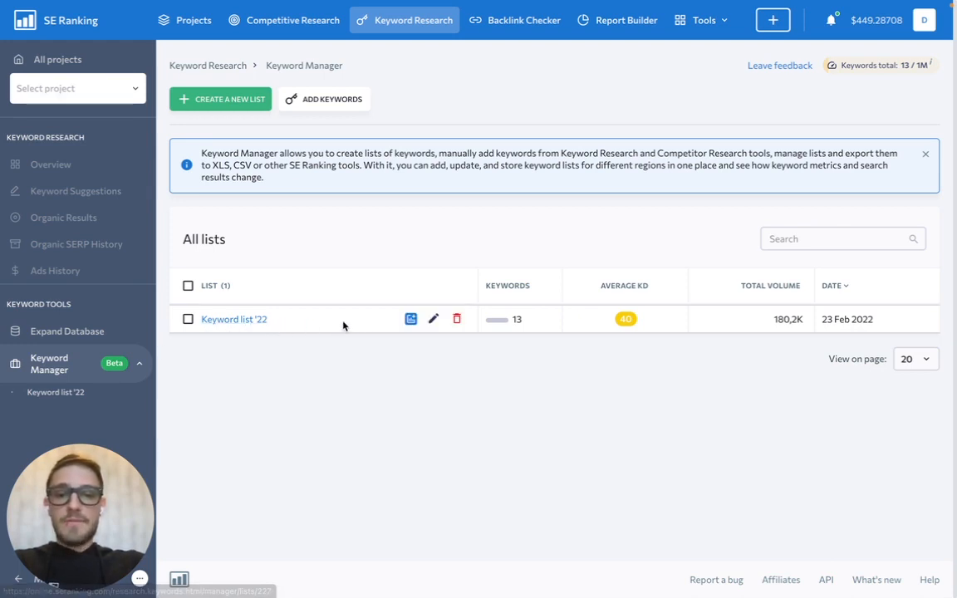
{"action": "mouse_move", "coordinate": [409, 319]}
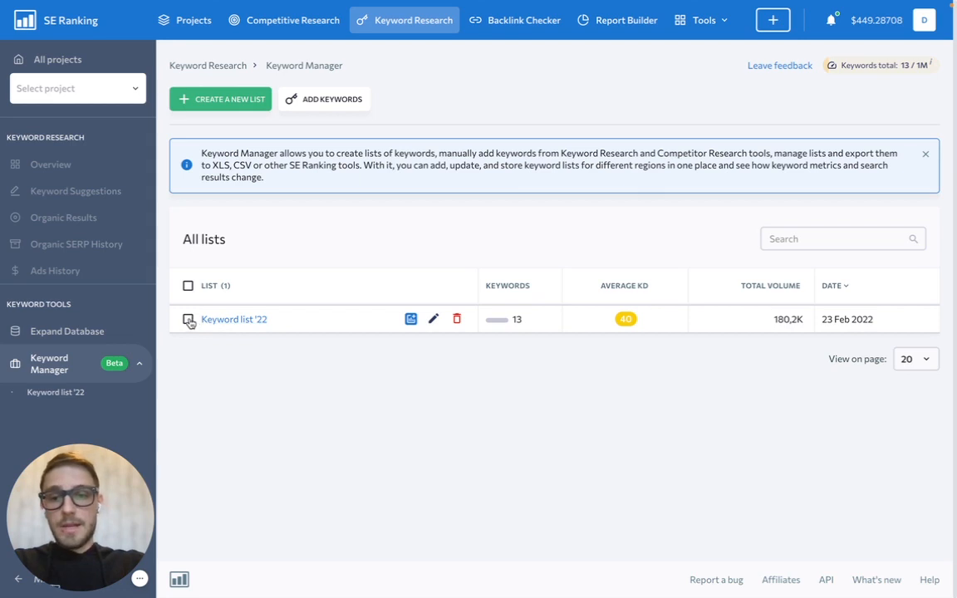
{"action": "left_click", "coordinate": [189, 319]}
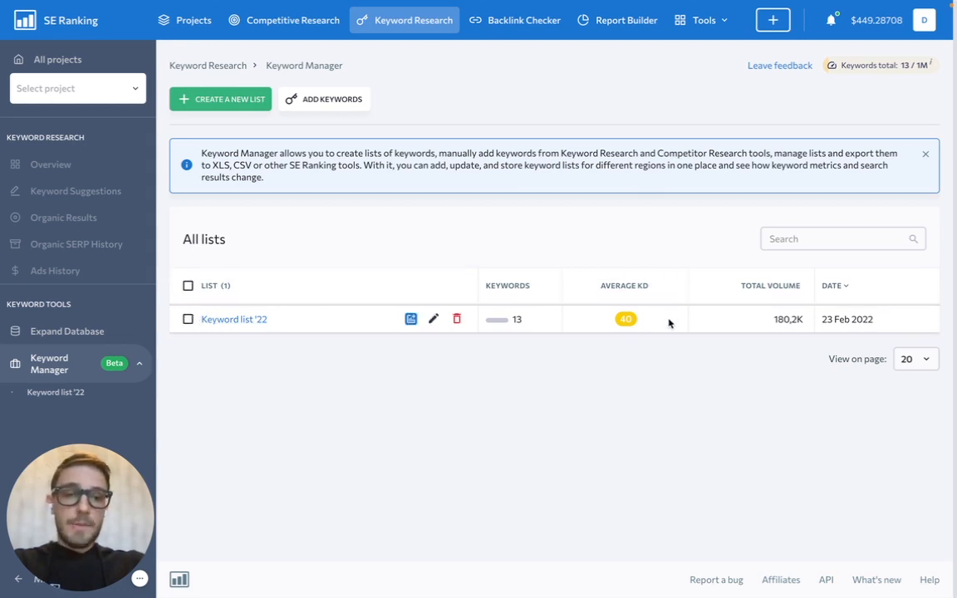
{"action": "mouse_move", "coordinate": [522, 352]}
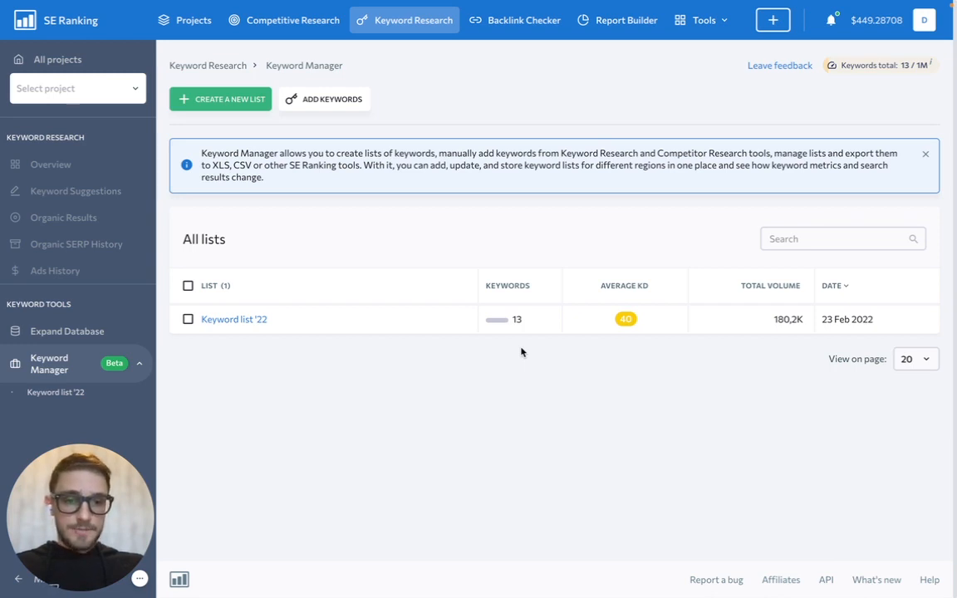
{"action": "mouse_move", "coordinate": [623, 315]}
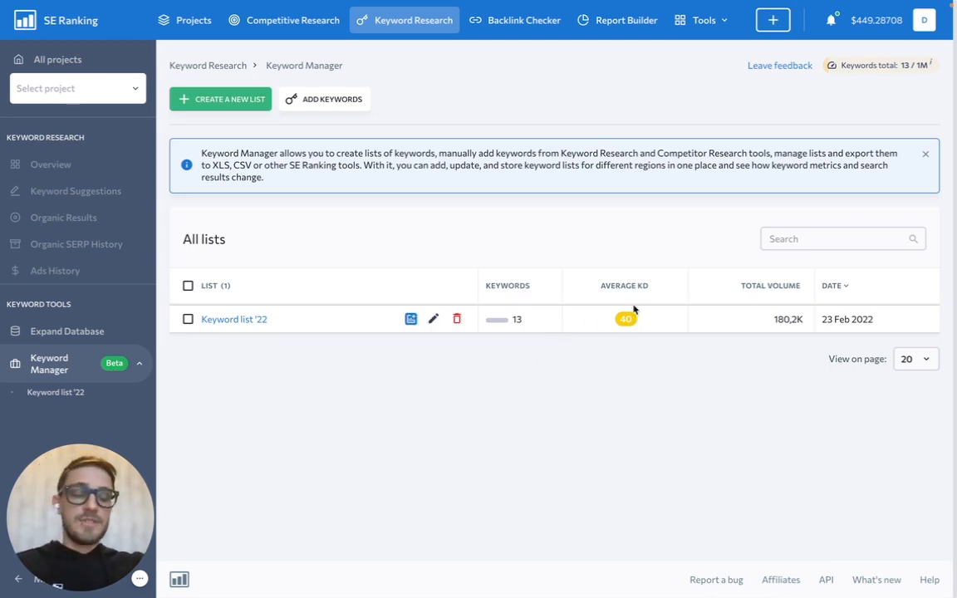
{"action": "mouse_move", "coordinate": [754, 325]}
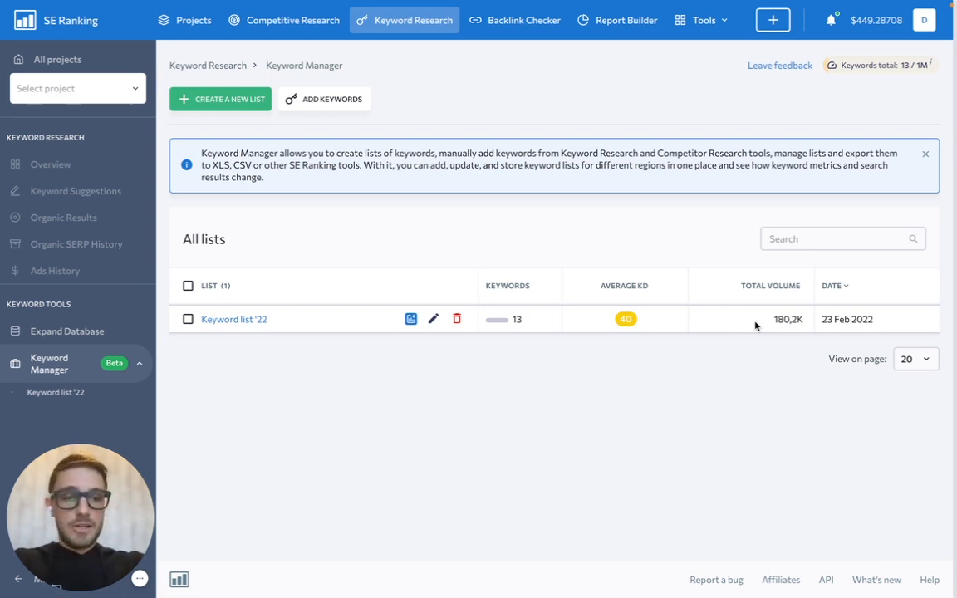
{"action": "mouse_move", "coordinate": [843, 322]}
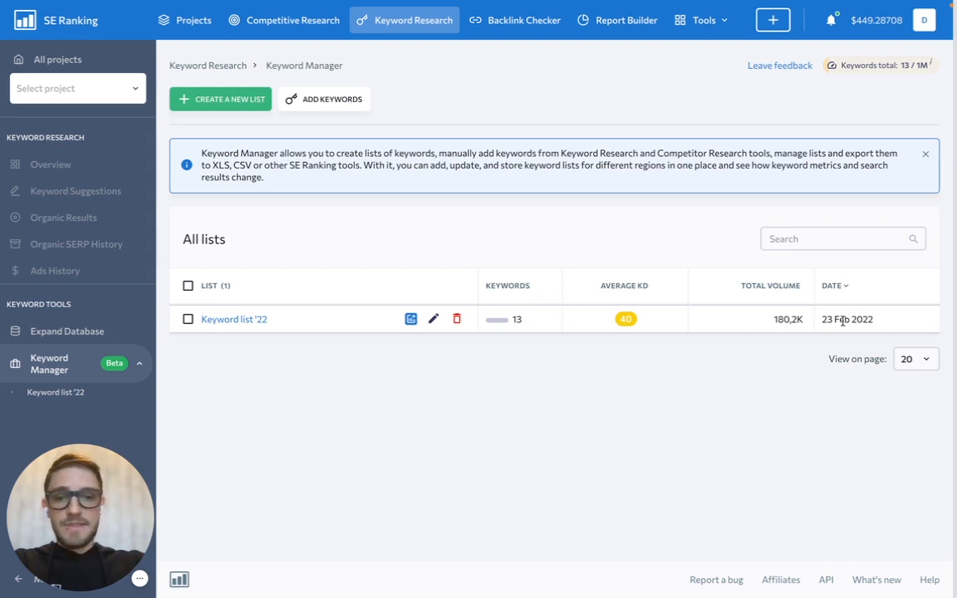
{"action": "mouse_move", "coordinate": [764, 327]}
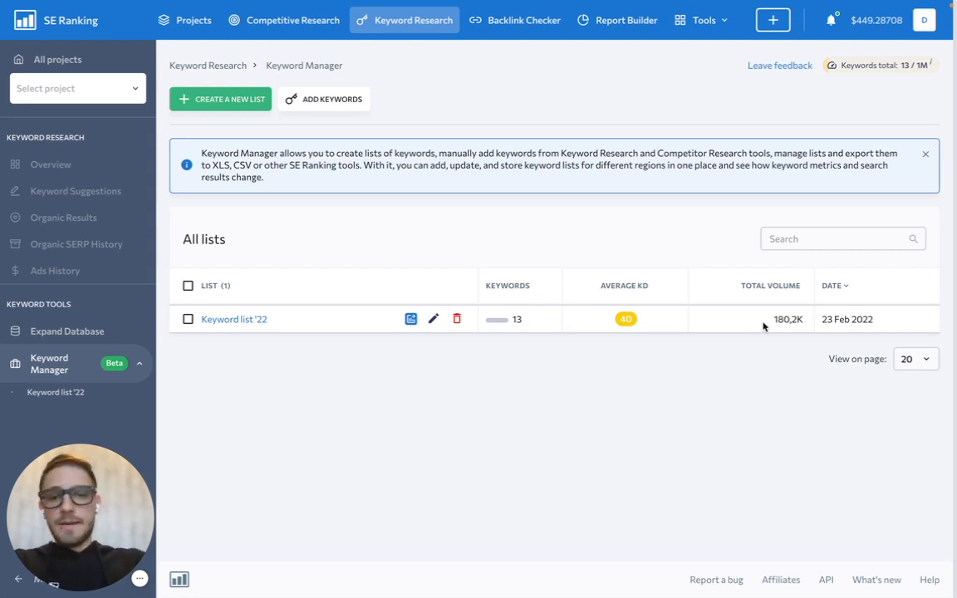
{"action": "mouse_move", "coordinate": [219, 321]}
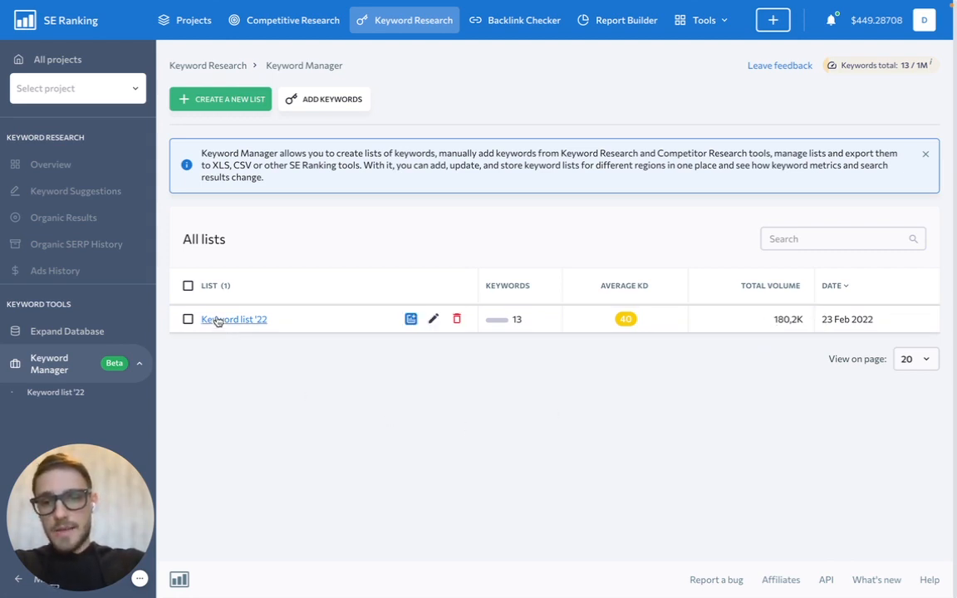
Open Keyword list '22 and scroll through its 13 keywords and their metrics
{"action": "left_click", "coordinate": [234, 319]}
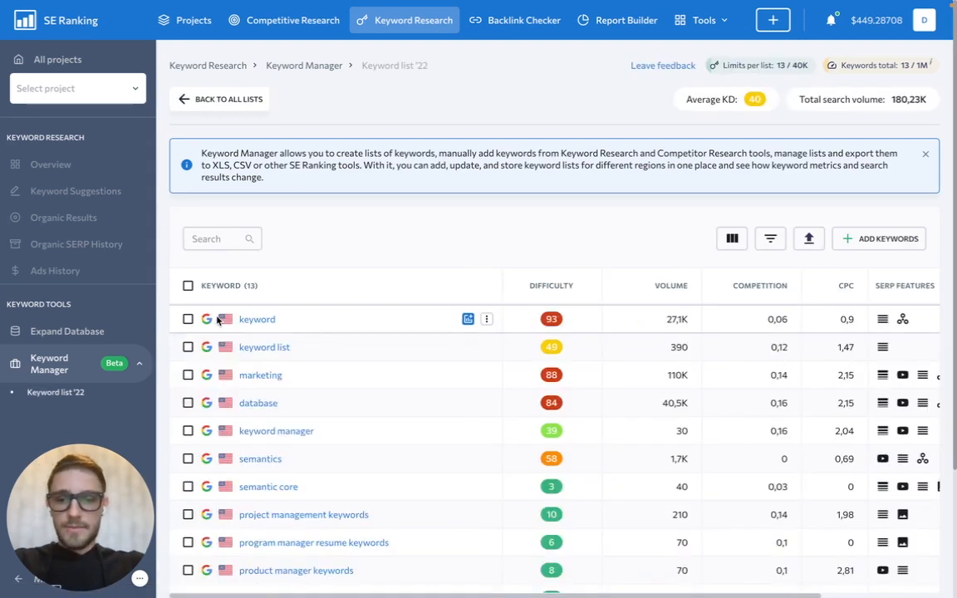
{"action": "scroll", "scroll_direction": "down", "scroll_amount": 3}
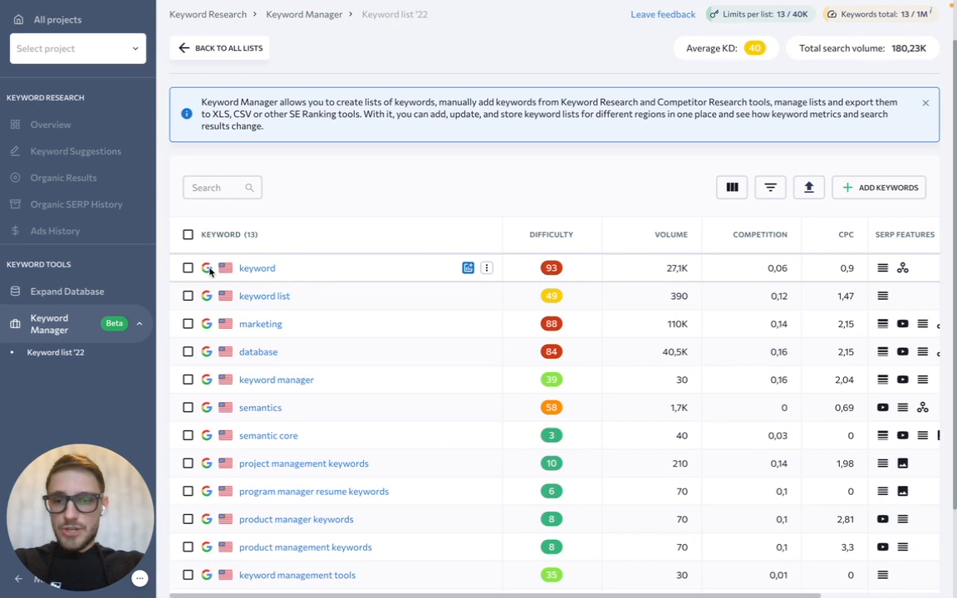
{"action": "mouse_move", "coordinate": [214, 277]}
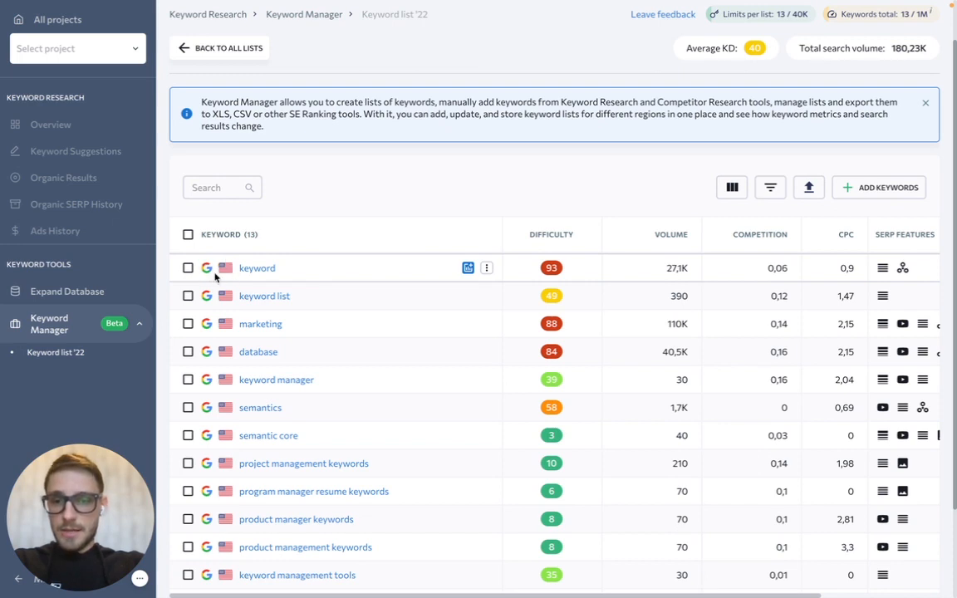
{"action": "mouse_move", "coordinate": [280, 272]}
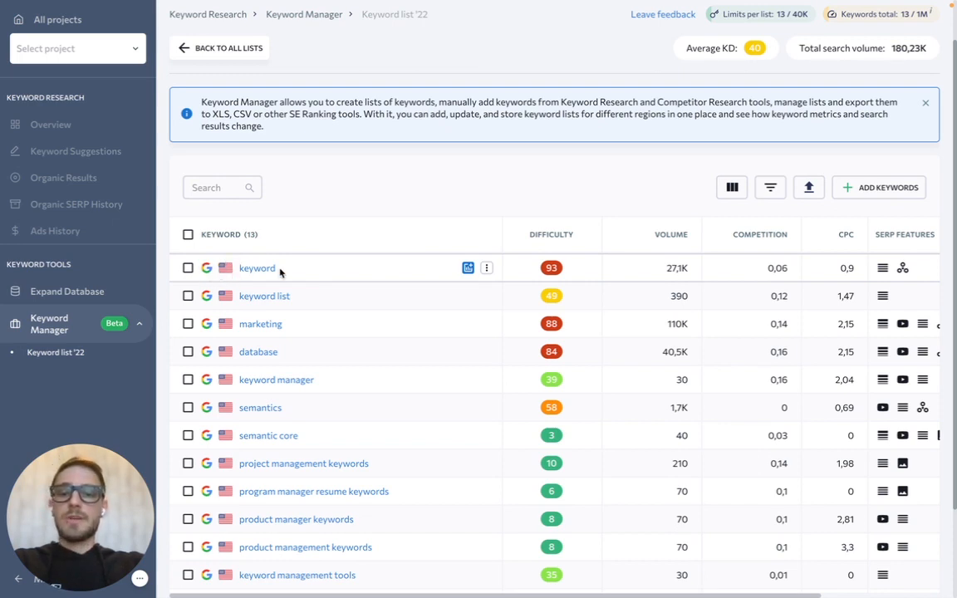
{"action": "mouse_move", "coordinate": [306, 272]}
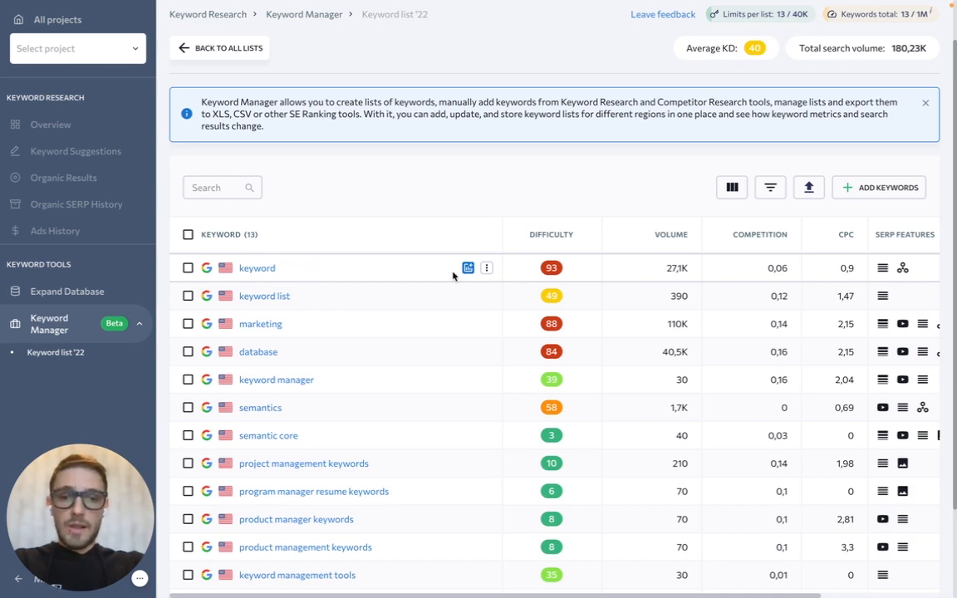
{"action": "mouse_move", "coordinate": [467, 267]}
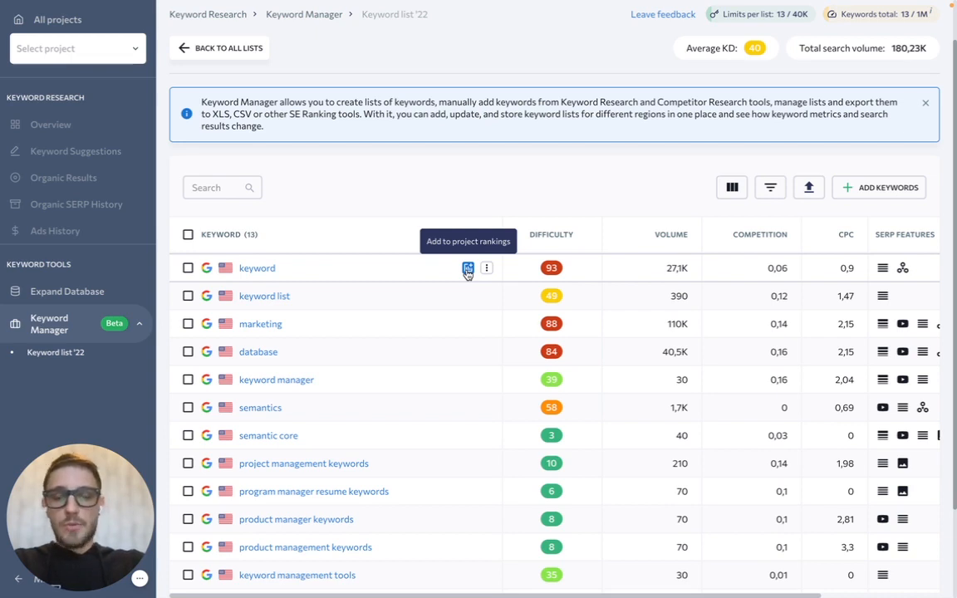
{"action": "mouse_move", "coordinate": [527, 267]}
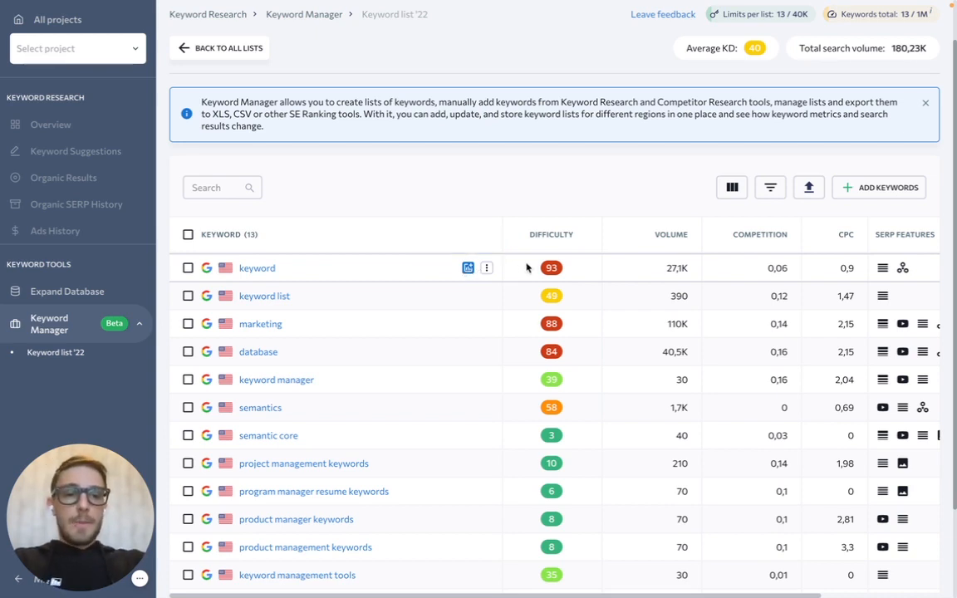
{"action": "mouse_move", "coordinate": [537, 255]}
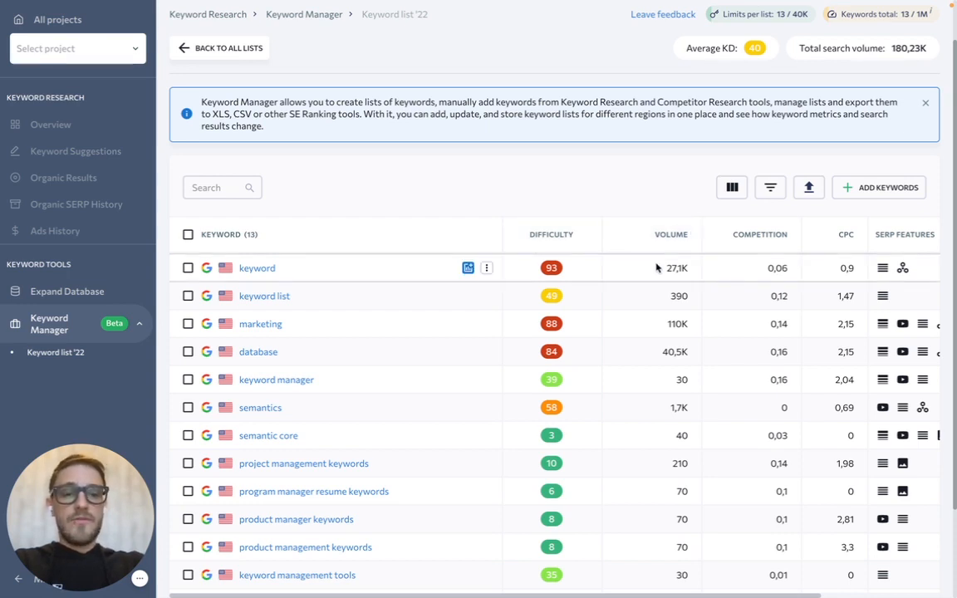
{"action": "mouse_move", "coordinate": [646, 356]}
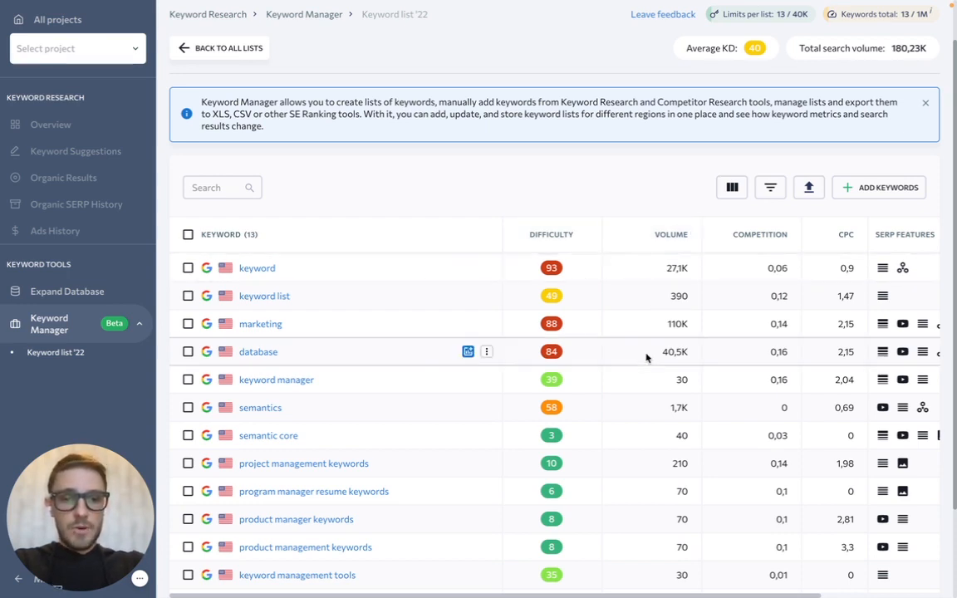
{"action": "mouse_move", "coordinate": [769, 257]}
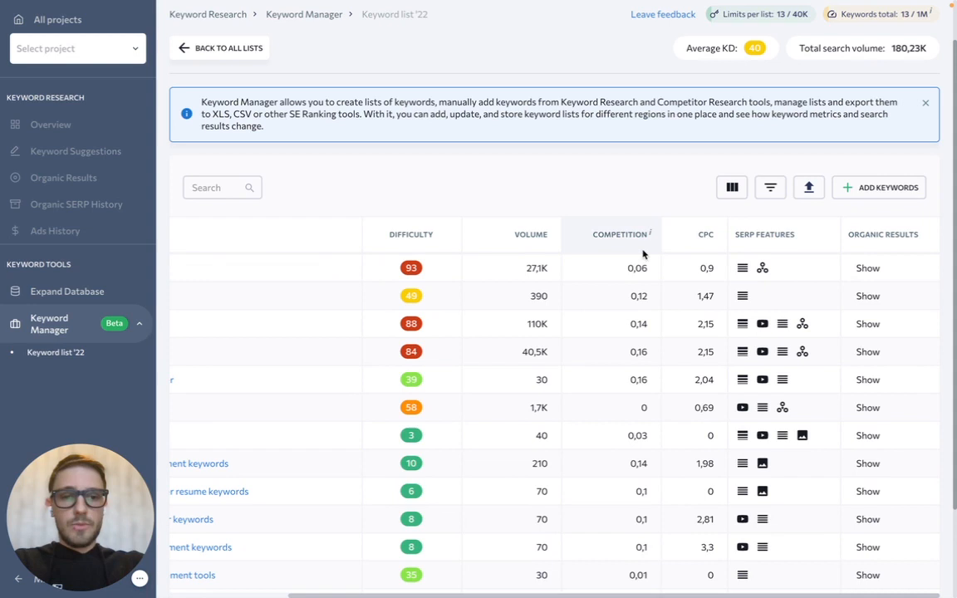
{"action": "mouse_move", "coordinate": [648, 236]}
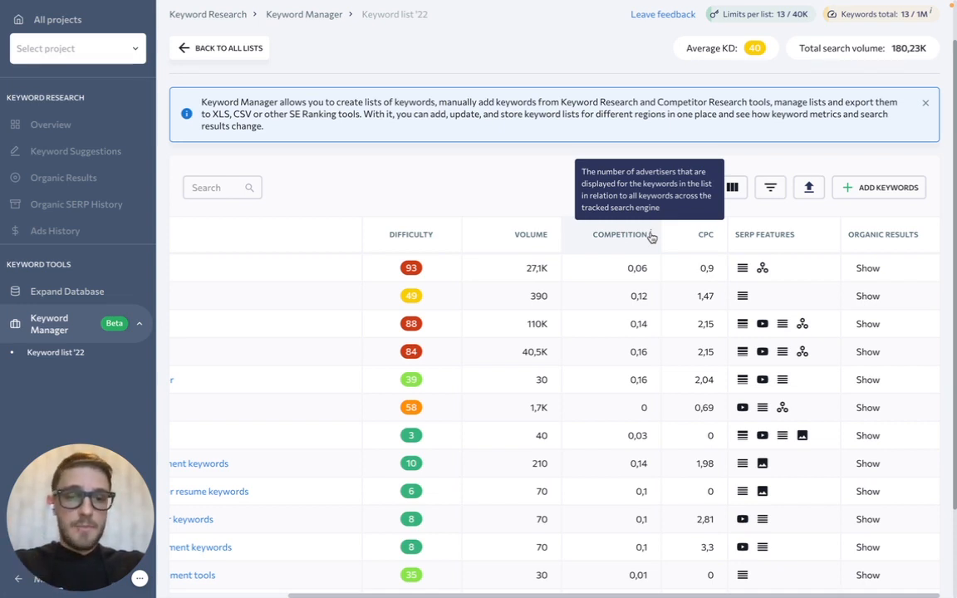
{"action": "mouse_move", "coordinate": [695, 236]}
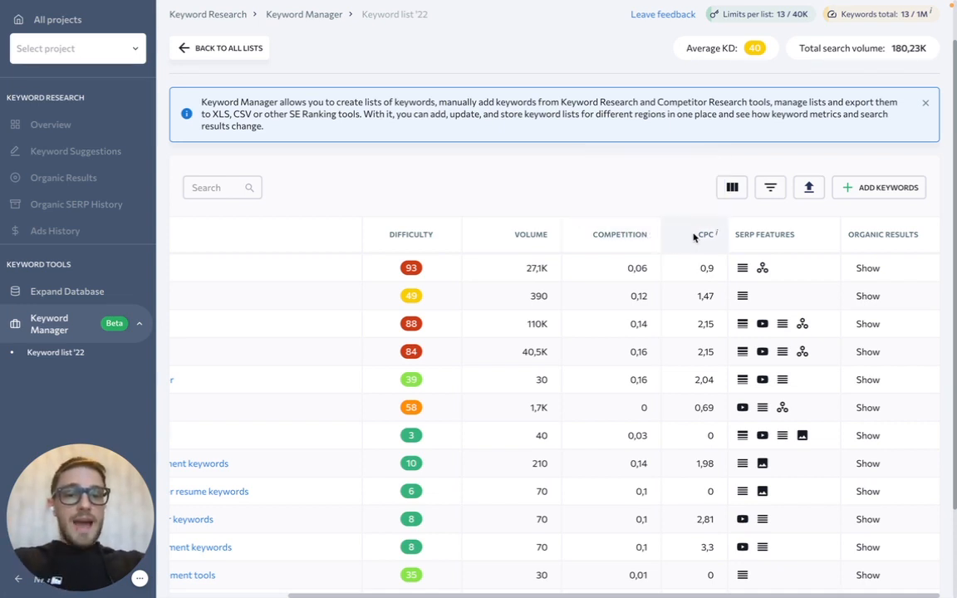
{"action": "mouse_move", "coordinate": [708, 246]}
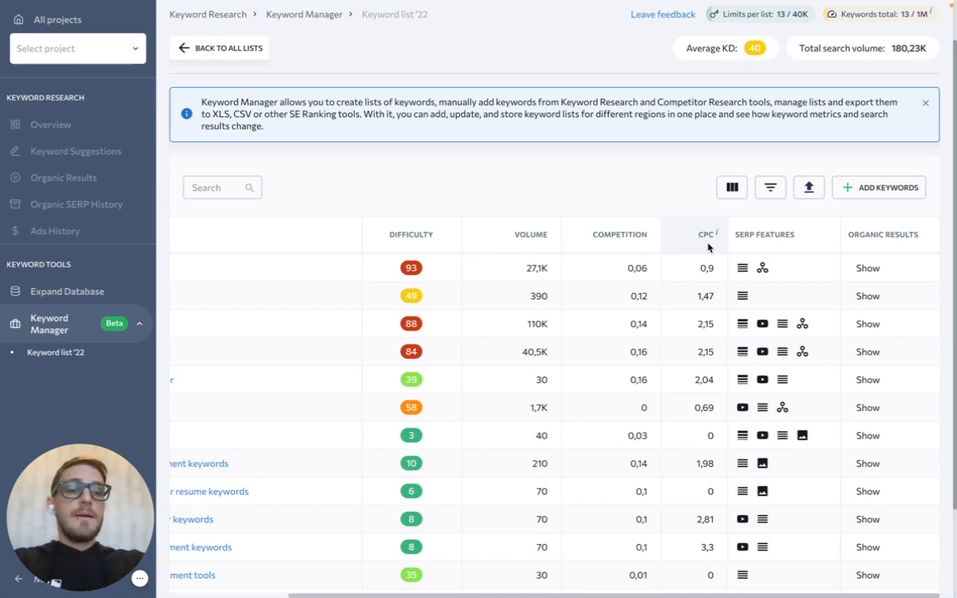
{"action": "mouse_move", "coordinate": [756, 247]}
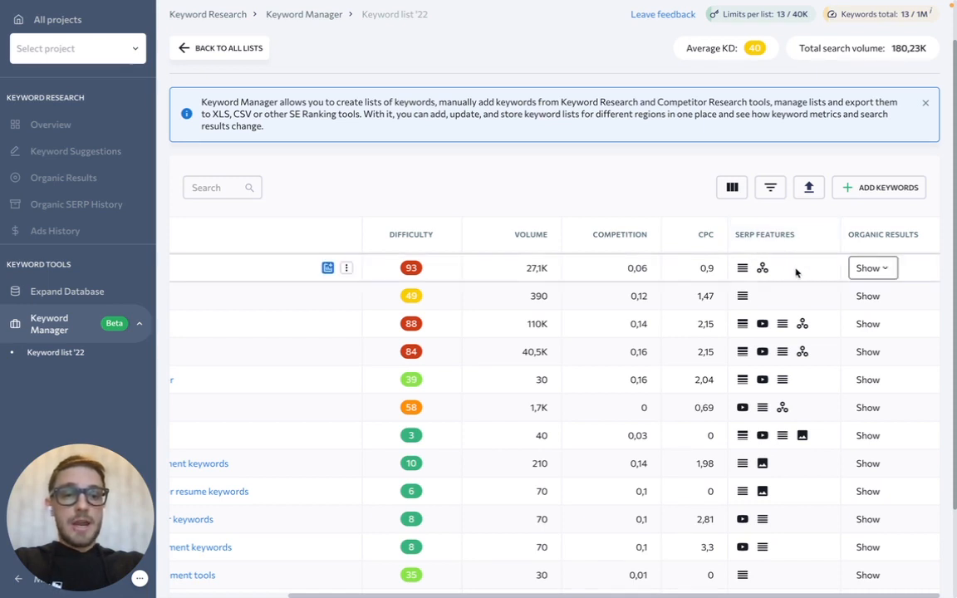
{"action": "mouse_move", "coordinate": [755, 301]}
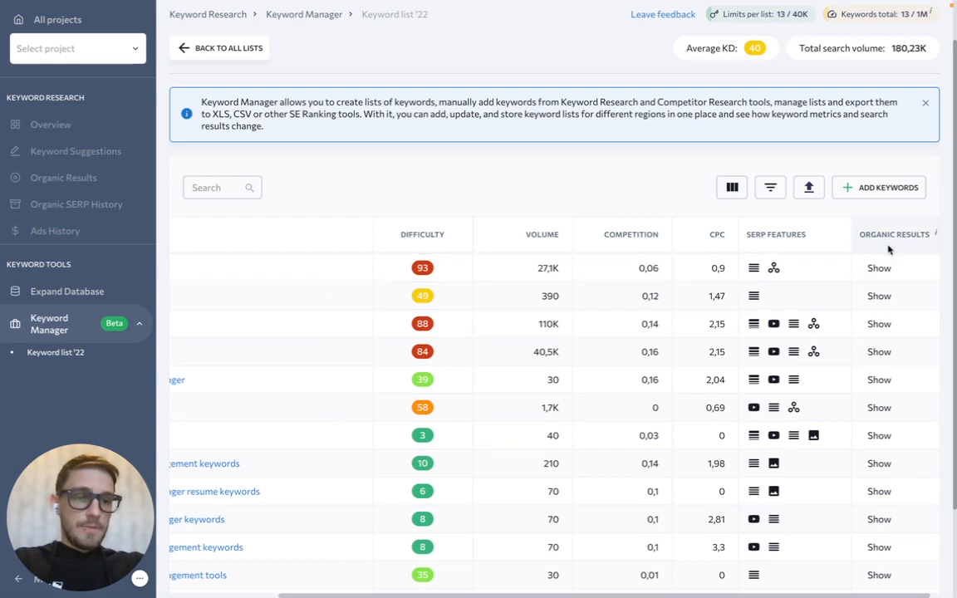
{"action": "mouse_move", "coordinate": [883, 267]}
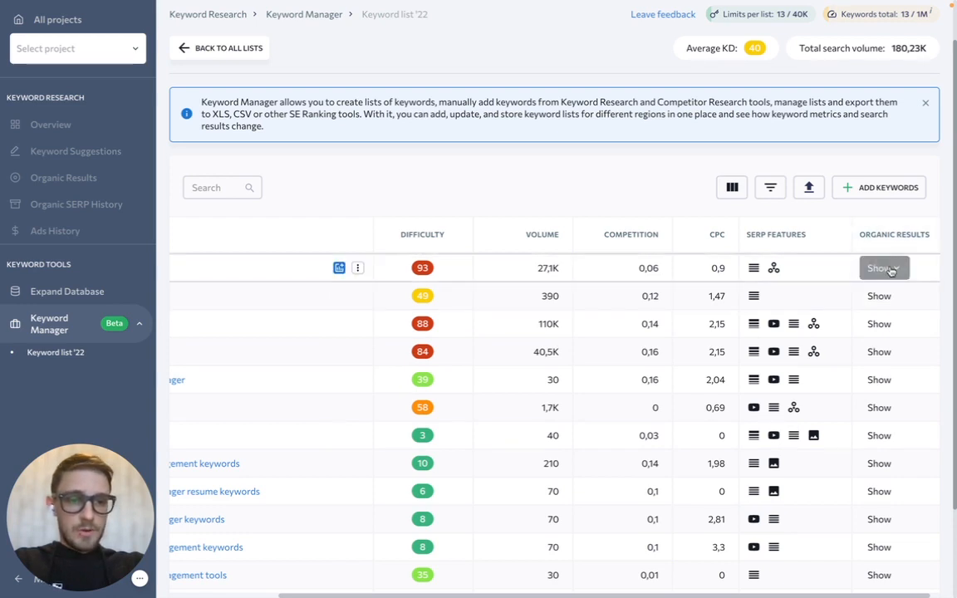
{"action": "left_click", "coordinate": [883, 267]}
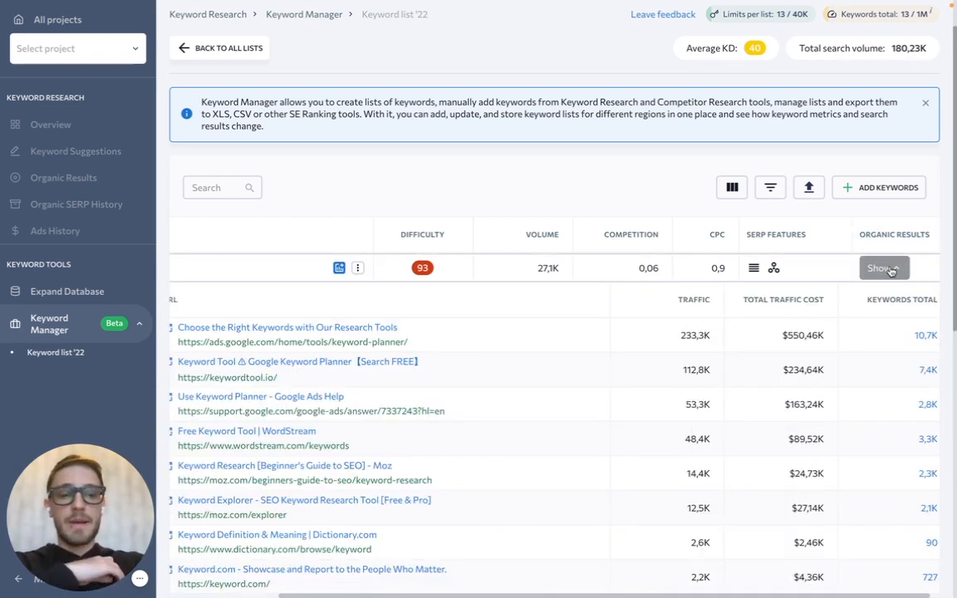
{"action": "left_click", "coordinate": [883, 267]}
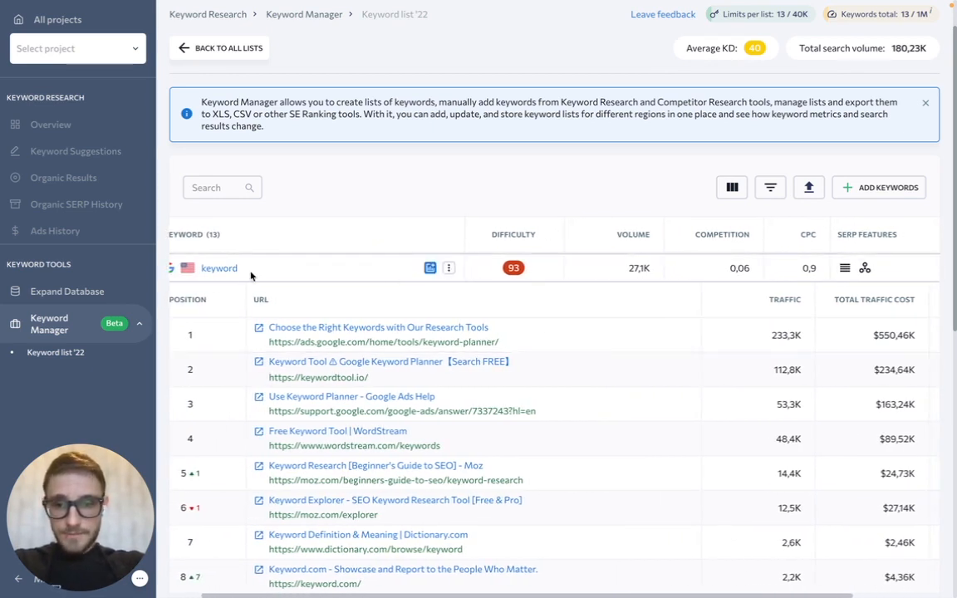
{"action": "mouse_move", "coordinate": [286, 274]}
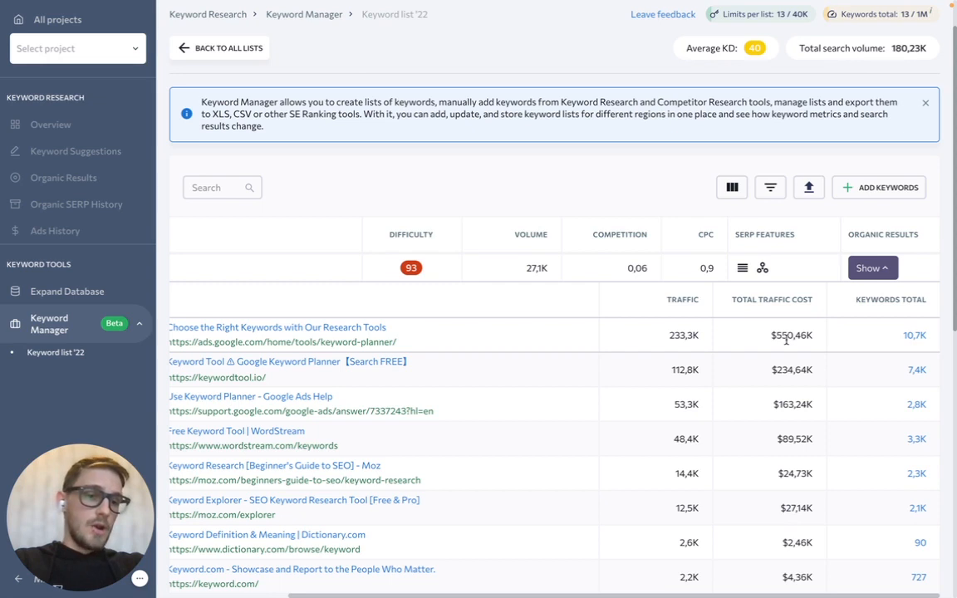
{"action": "mouse_move", "coordinate": [871, 341]}
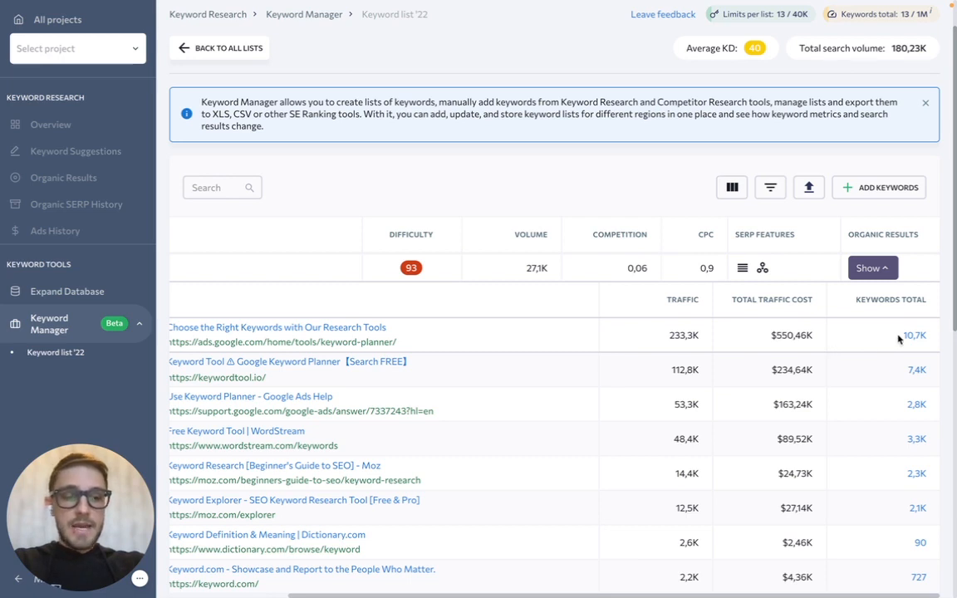
{"action": "left_click", "coordinate": [872, 268]}
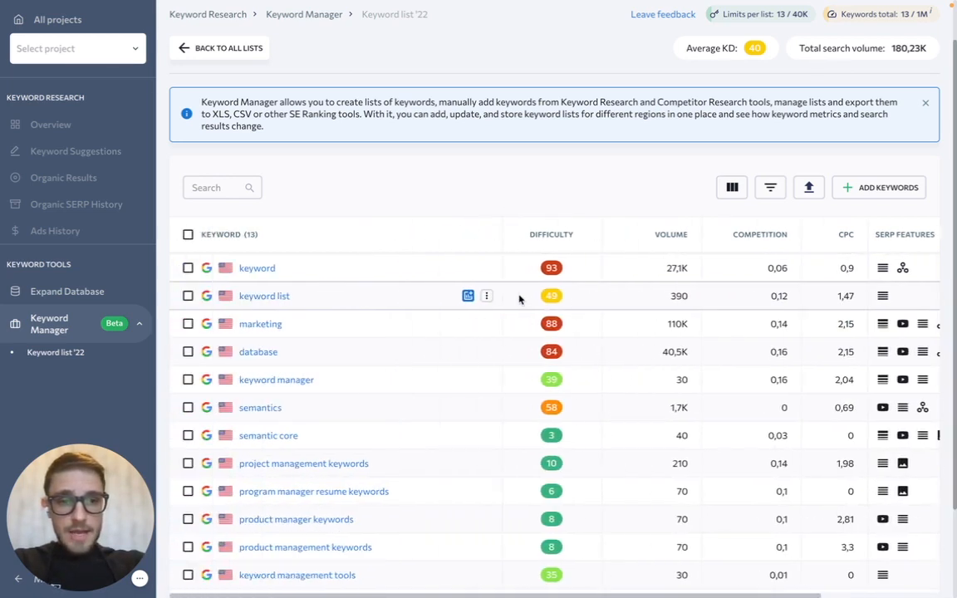
{"action": "mouse_move", "coordinate": [897, 191]}
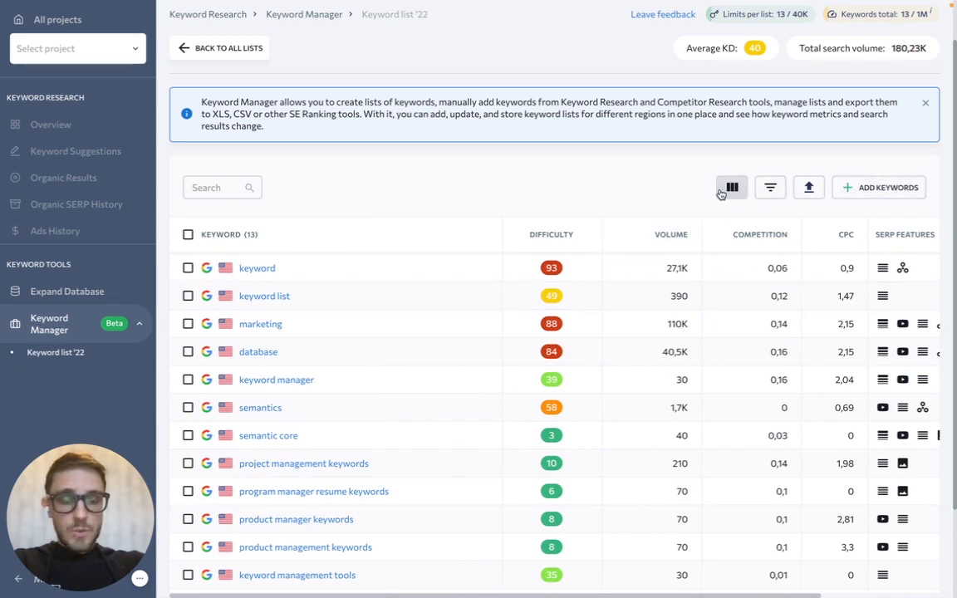
Check the displayed columns, then show filters for difficulty, volume, competition, CPC and SERP features
{"action": "left_click", "coordinate": [731, 187]}
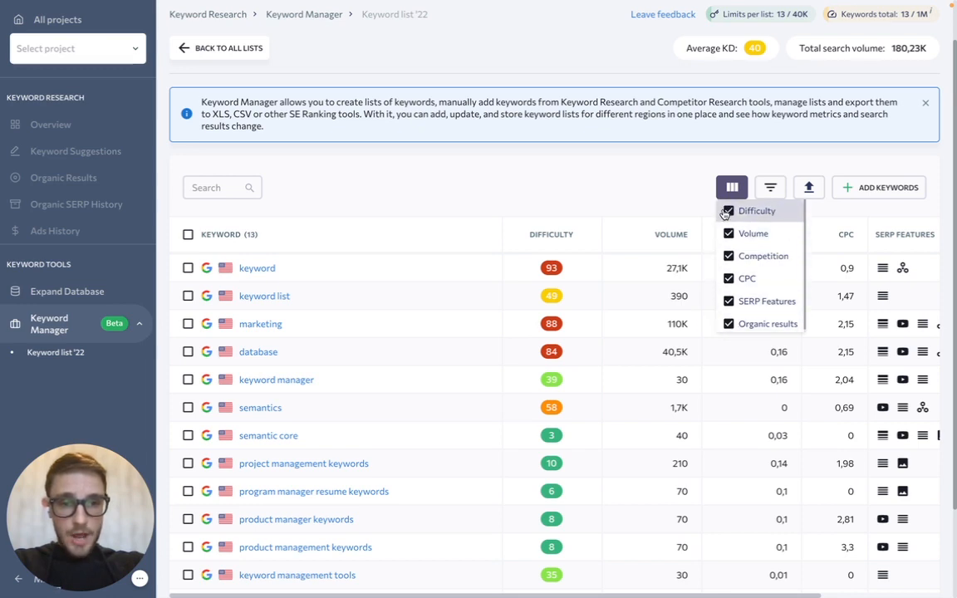
{"action": "left_click", "coordinate": [770, 187]}
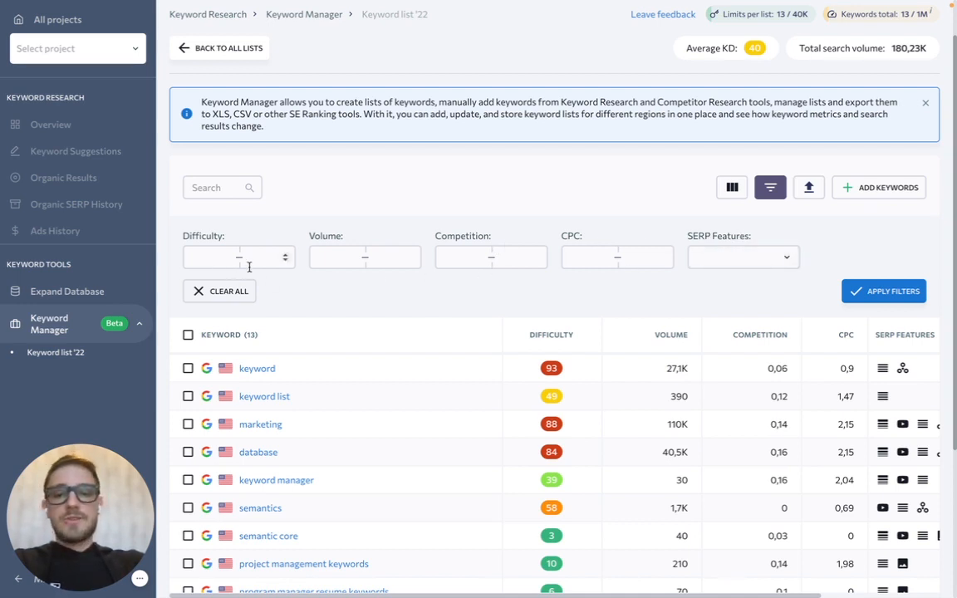
{"action": "mouse_move", "coordinate": [299, 244]}
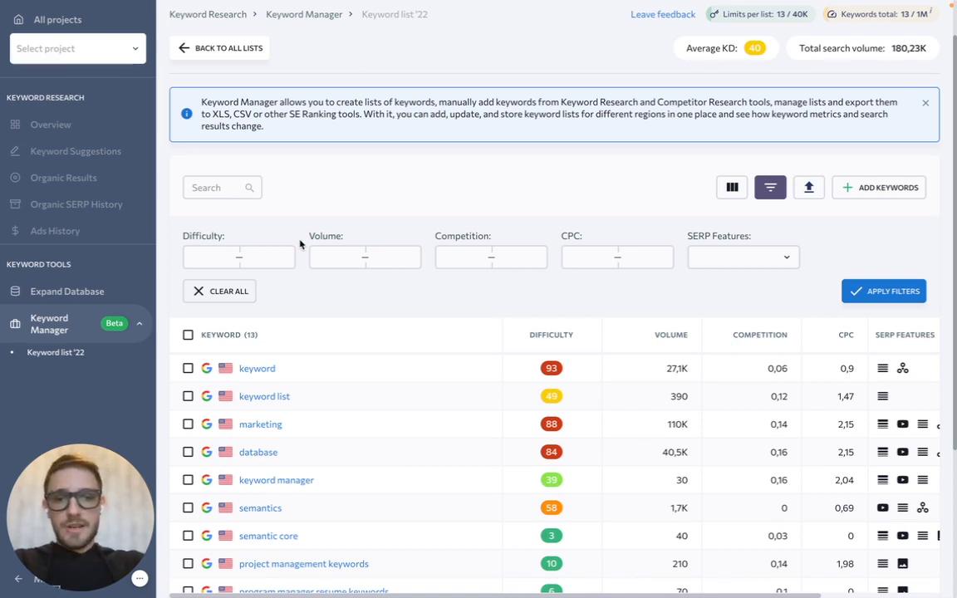
{"action": "mouse_move", "coordinate": [808, 187]}
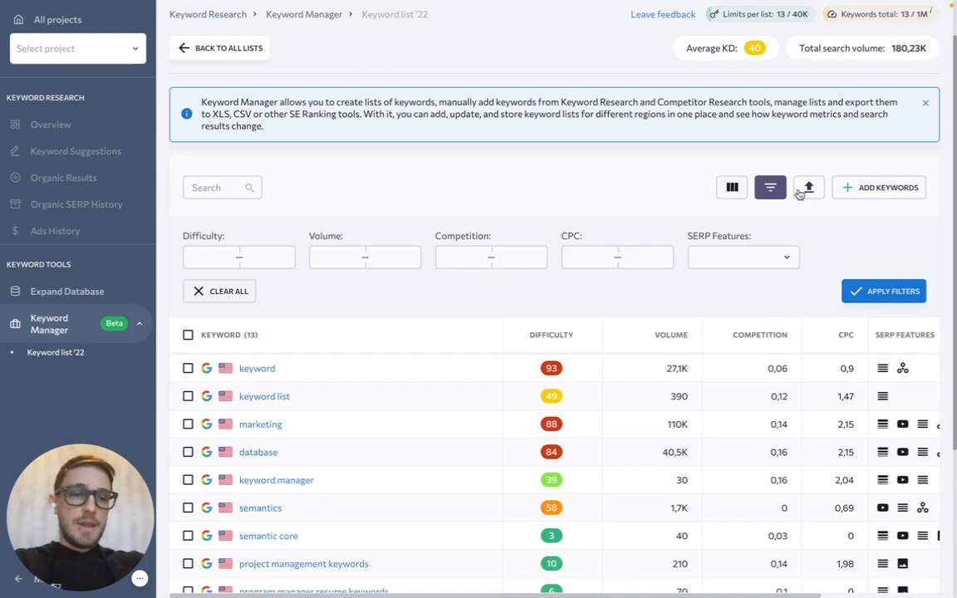
{"action": "left_click", "coordinate": [807, 187]}
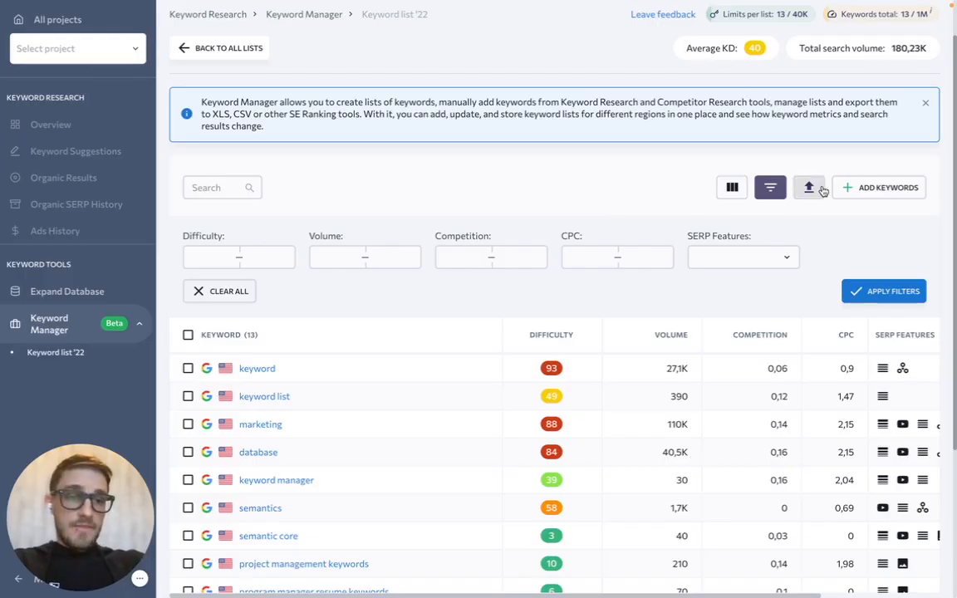
{"action": "mouse_move", "coordinate": [856, 191]}
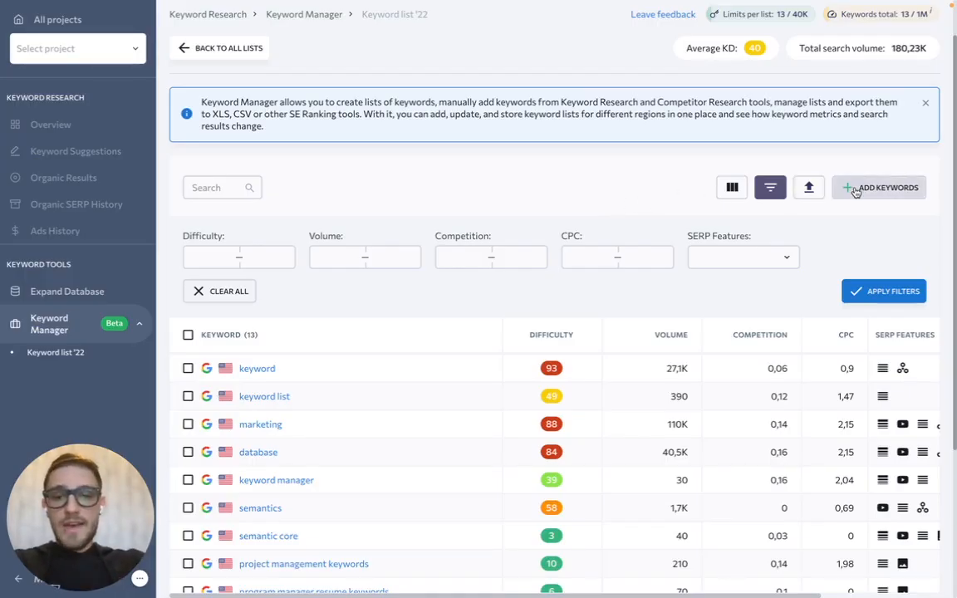